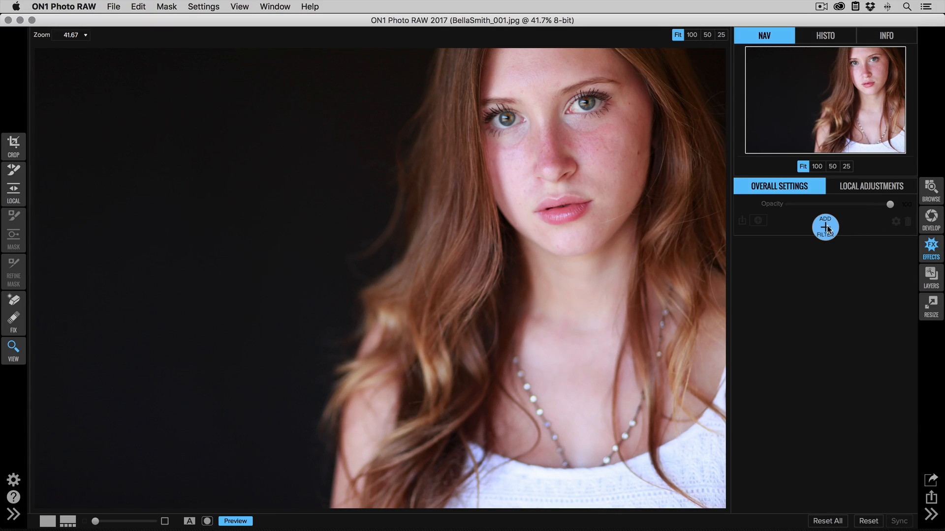
Step: Add a Skin Retouching filter from the Effects panel's filter list
click(824, 225)
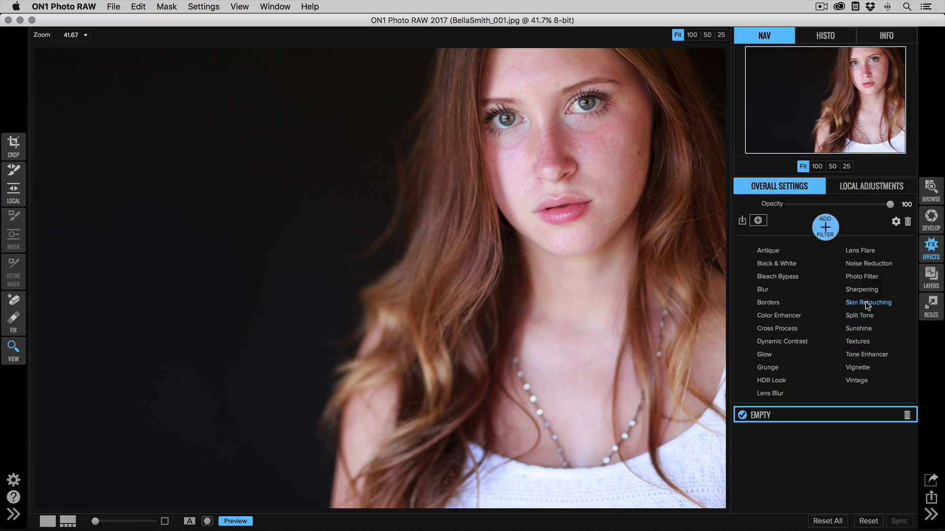
click(868, 301)
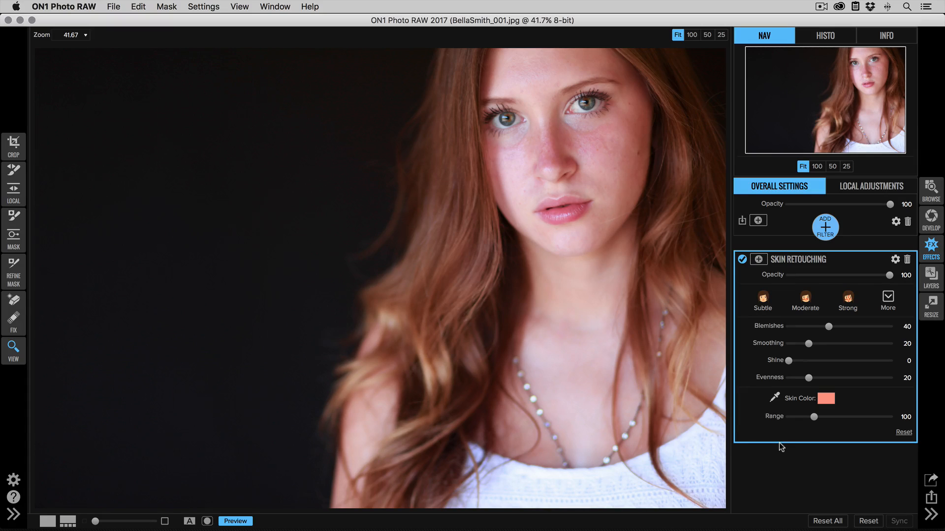
mouse_move(778, 395)
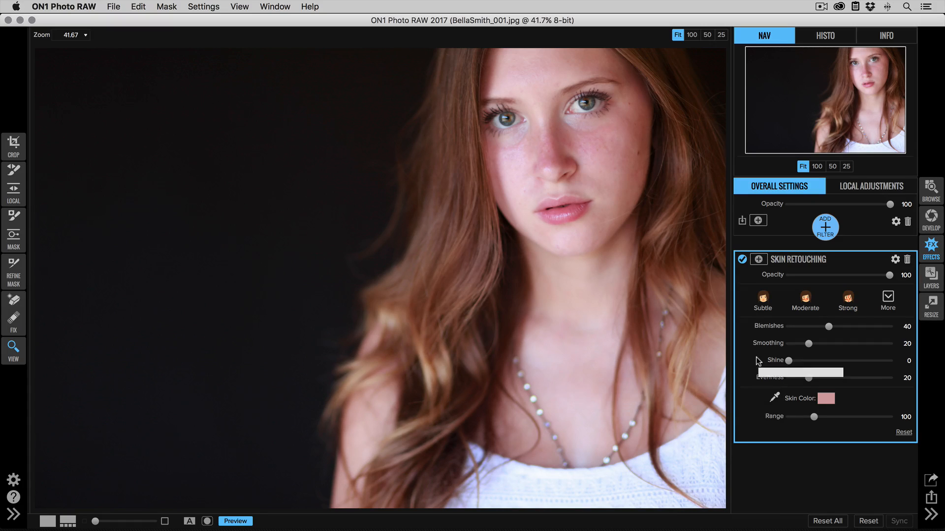
mouse_move(789, 360)
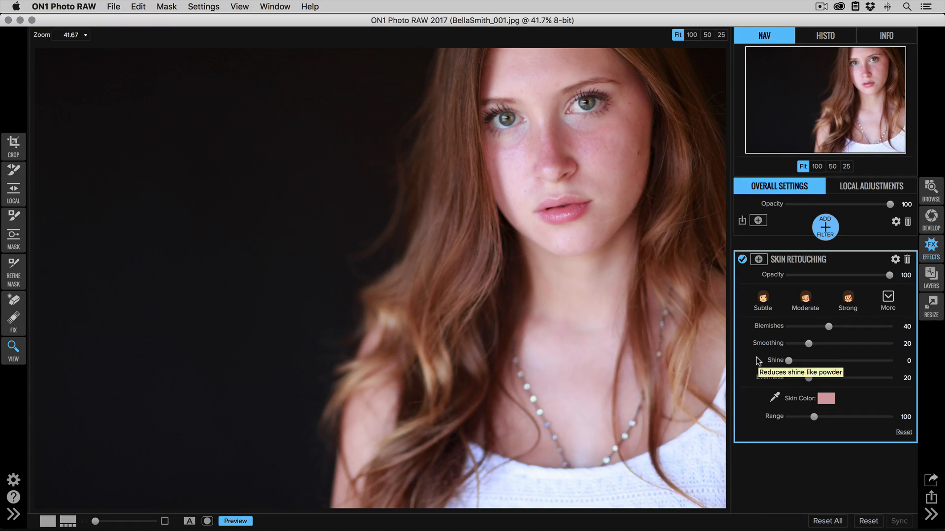
mouse_move(783, 409)
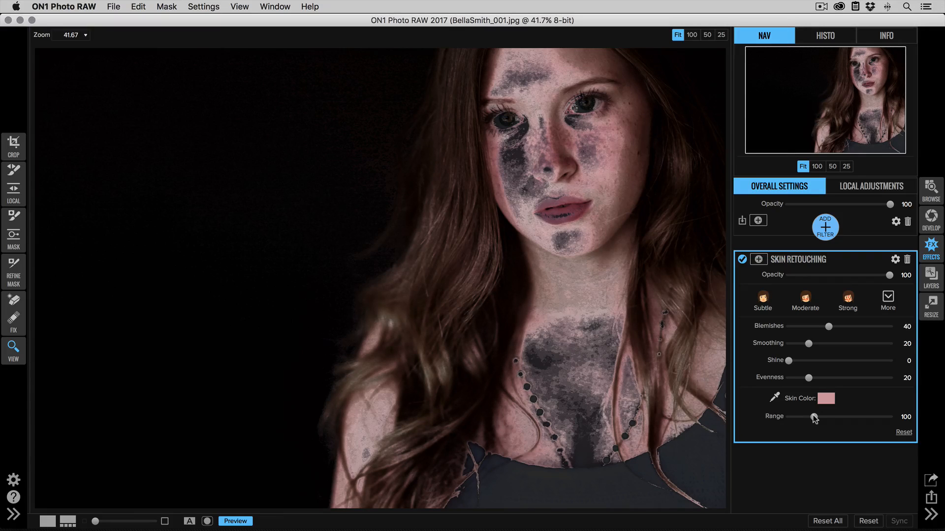
Step: Raise the Skin Color Range slider to its maximum of 400
drag(813, 417, 828, 416)
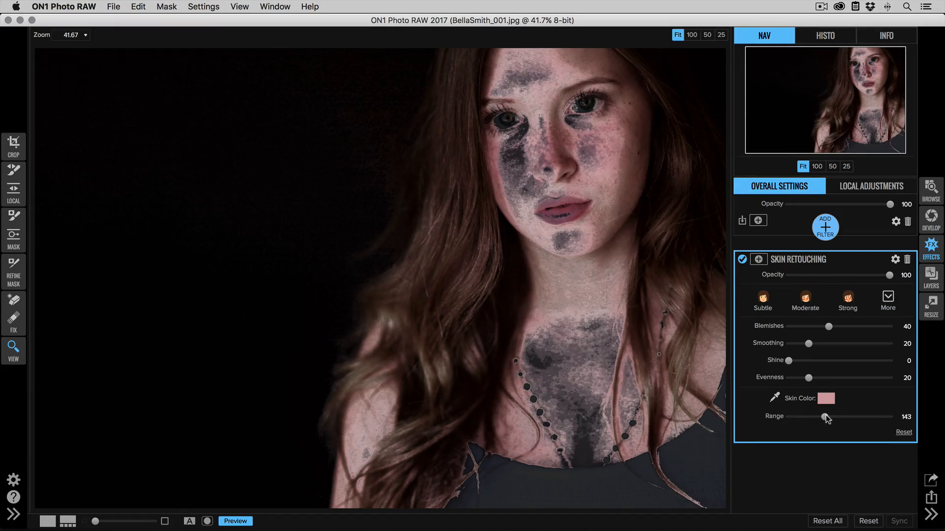
drag(829, 416, 880, 417)
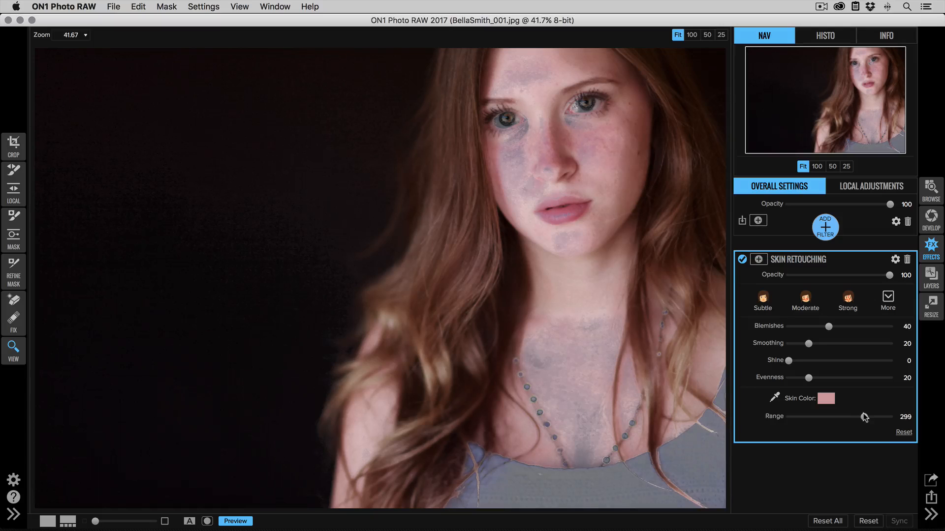
drag(864, 416, 883, 416)
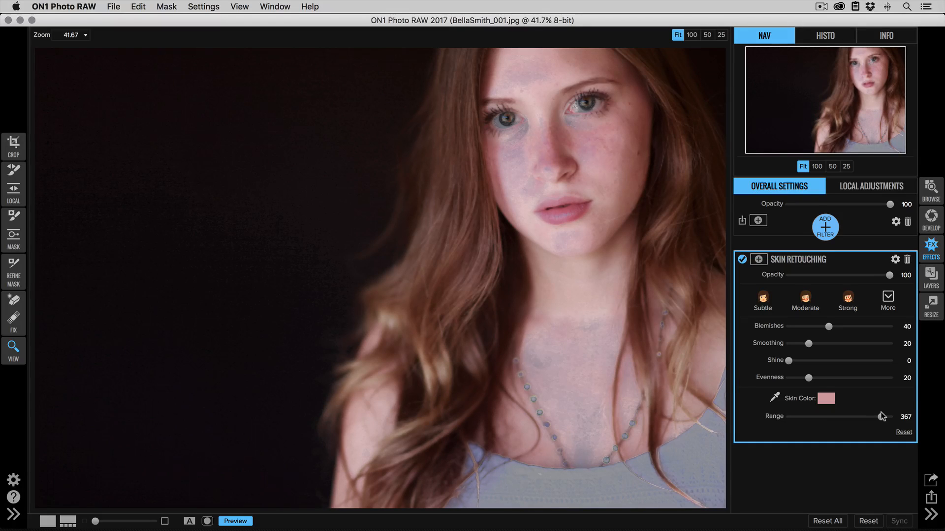
drag(877, 417, 889, 417)
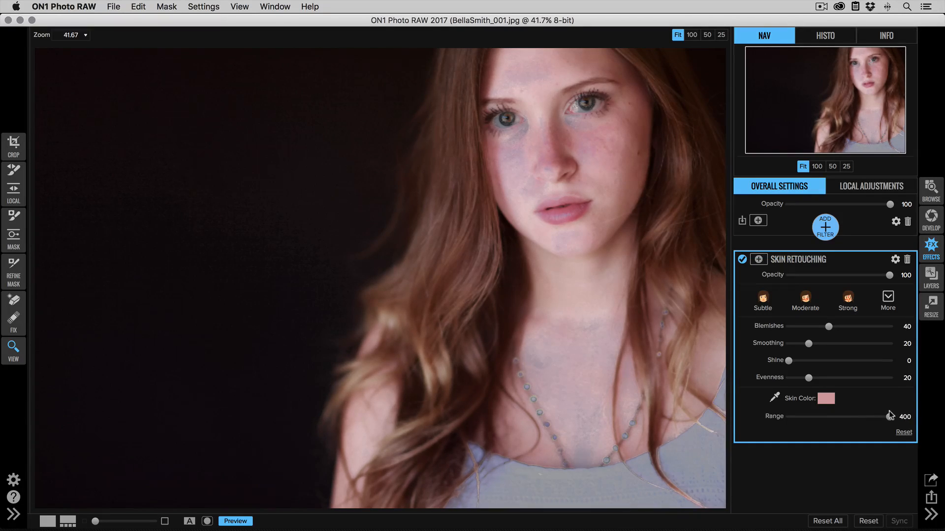
drag(880, 417, 875, 416)
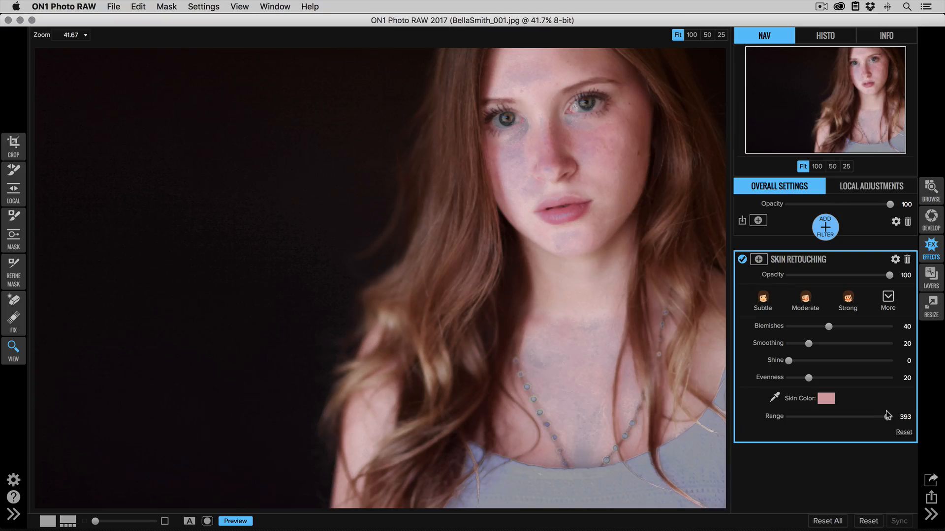
drag(886, 416, 891, 416)
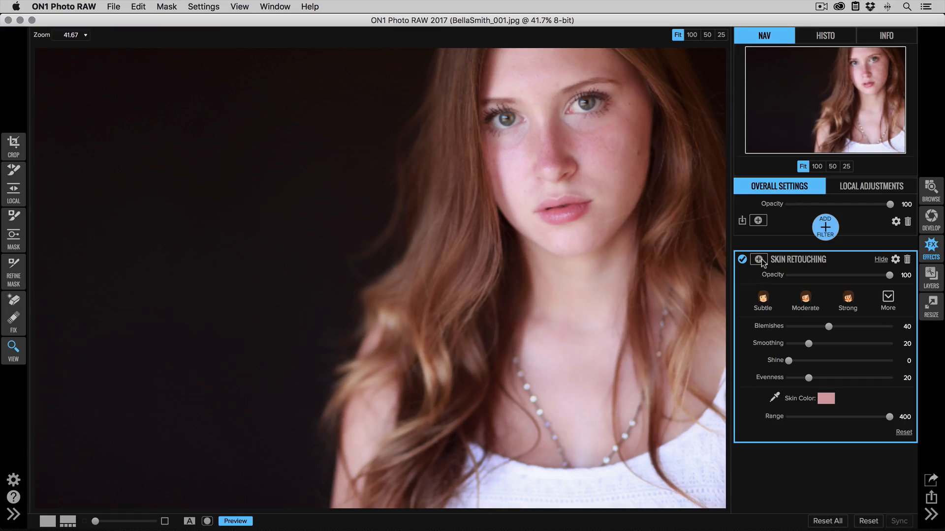
mouse_move(757, 259)
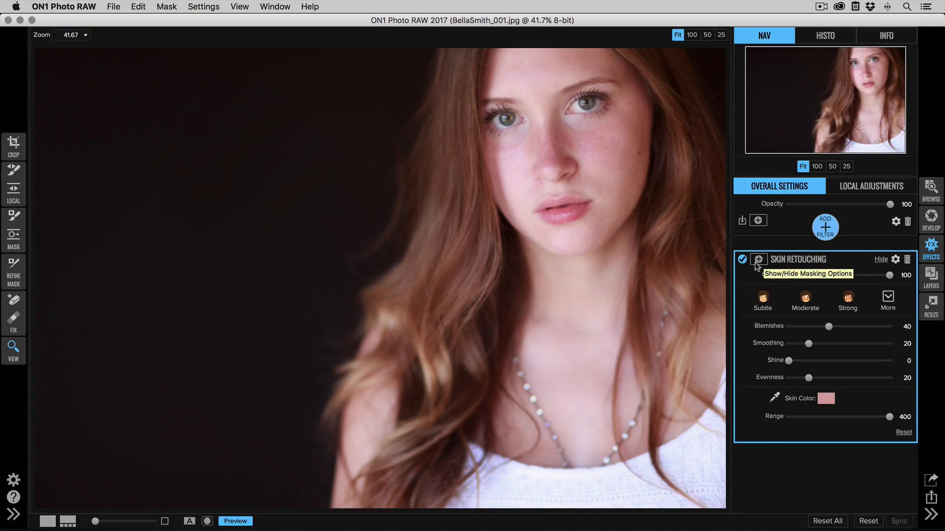
Step: Show the Skin Retouching masking options and invert the mask
click(757, 260)
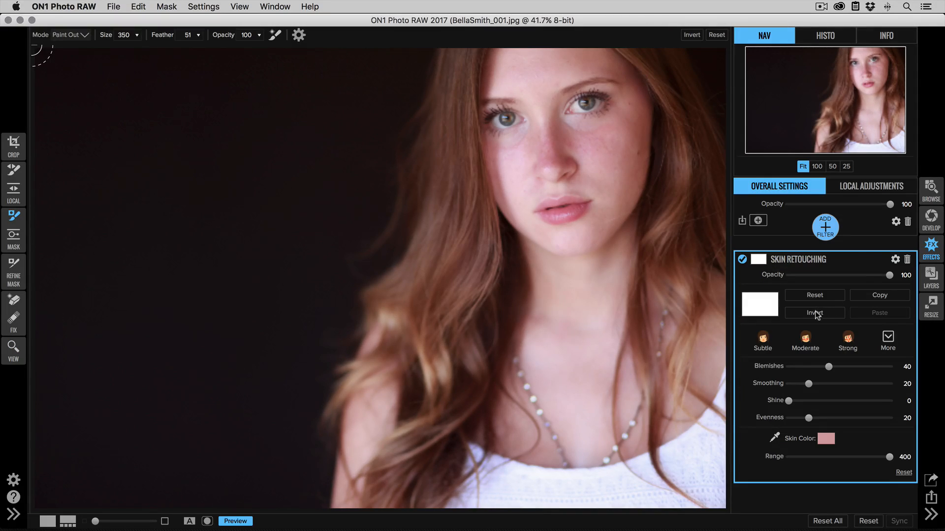
click(813, 313)
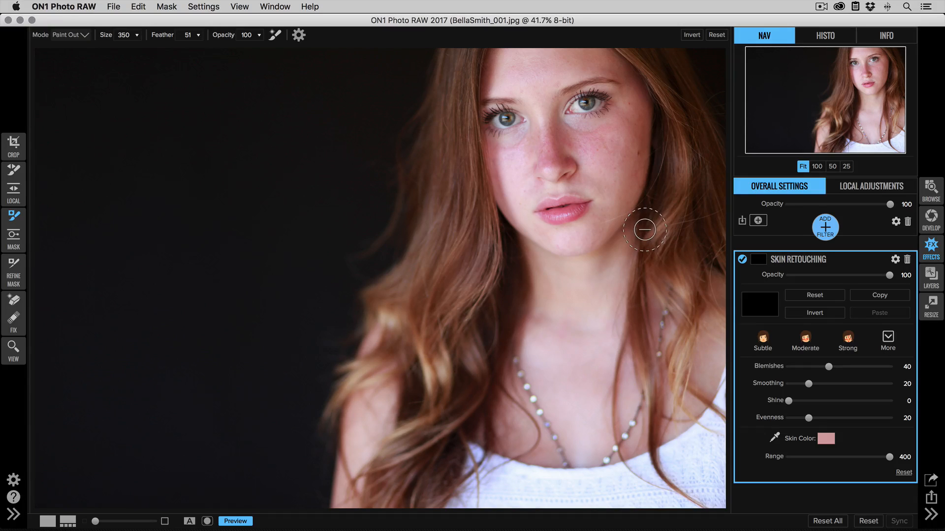
mouse_move(42, 222)
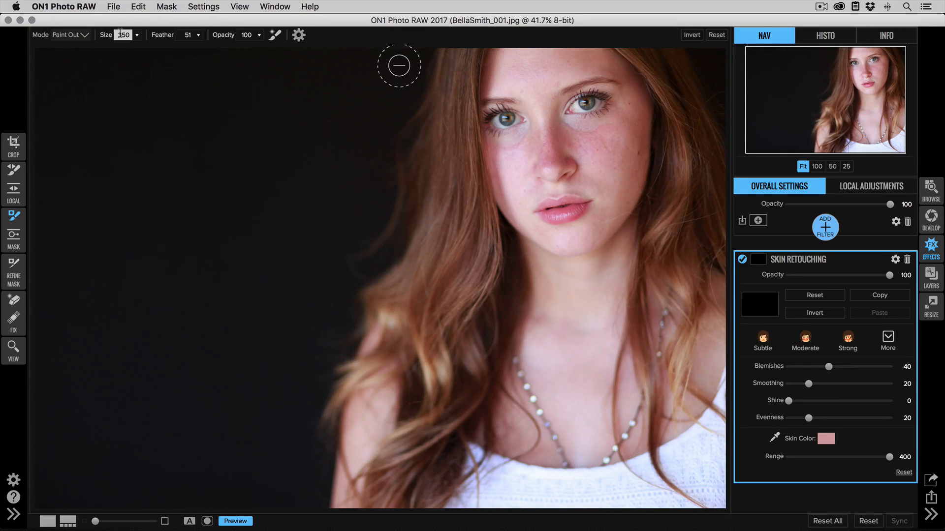
Step: Switch the masking brush mode to Paint In
click(60, 34)
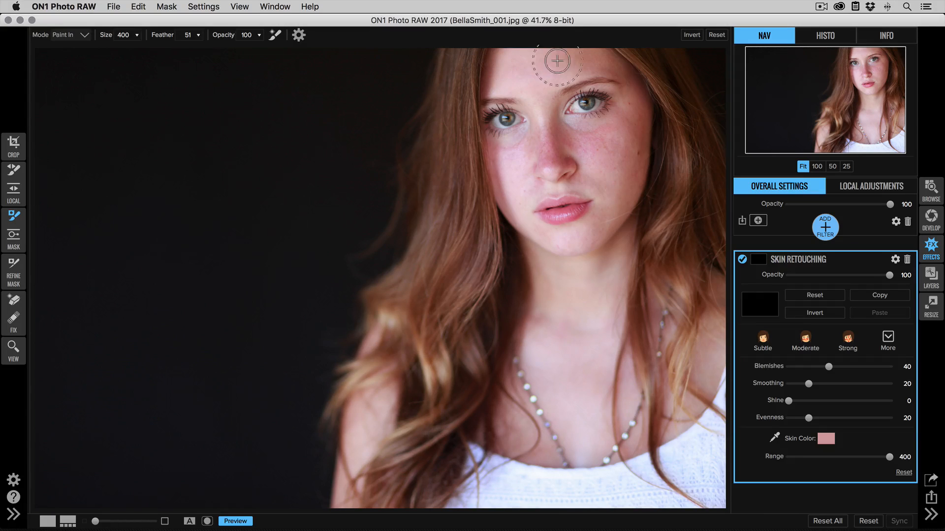
mouse_move(540, 87)
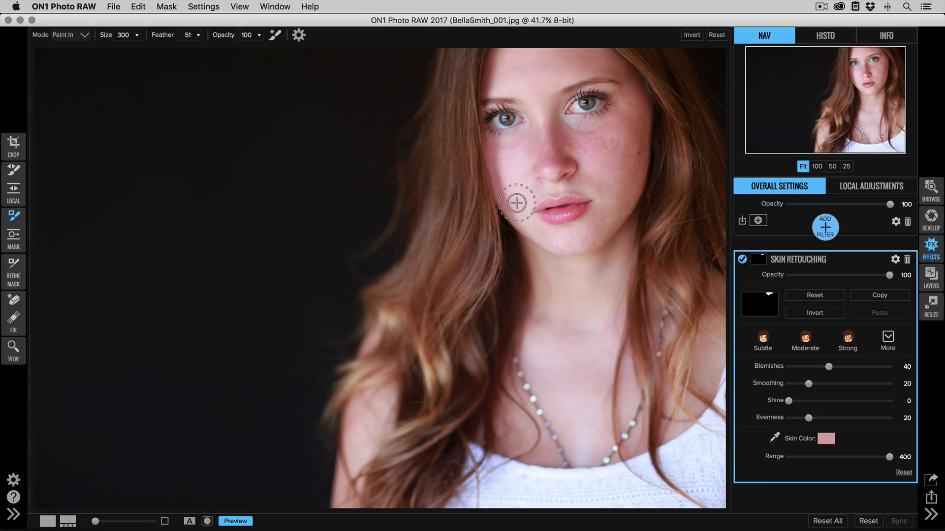
mouse_move(567, 142)
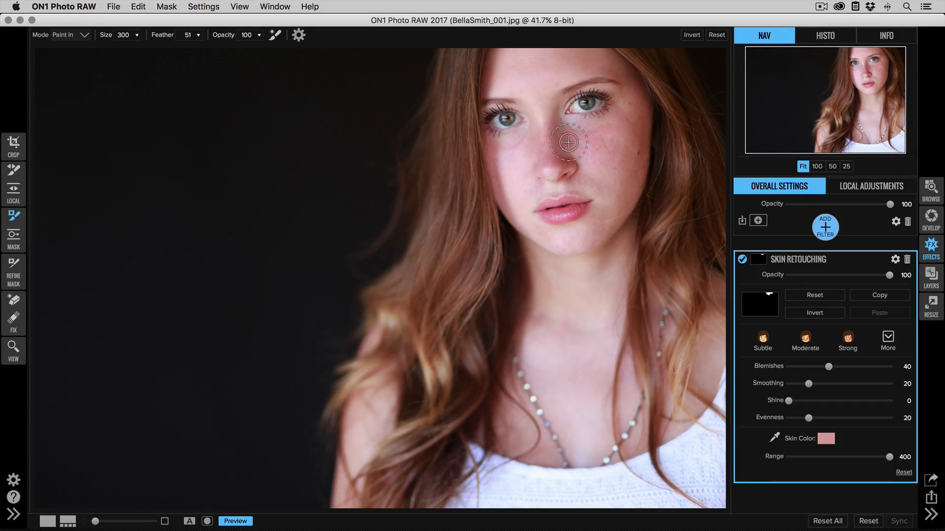
mouse_move(634, 96)
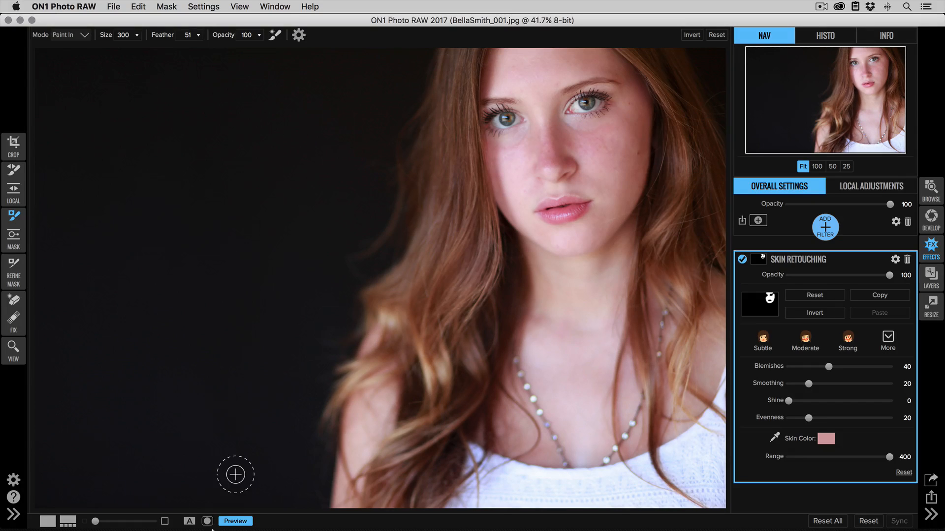
Step: View the painted mask, then set Mask > View Mode to Red Overlay
click(206, 521)
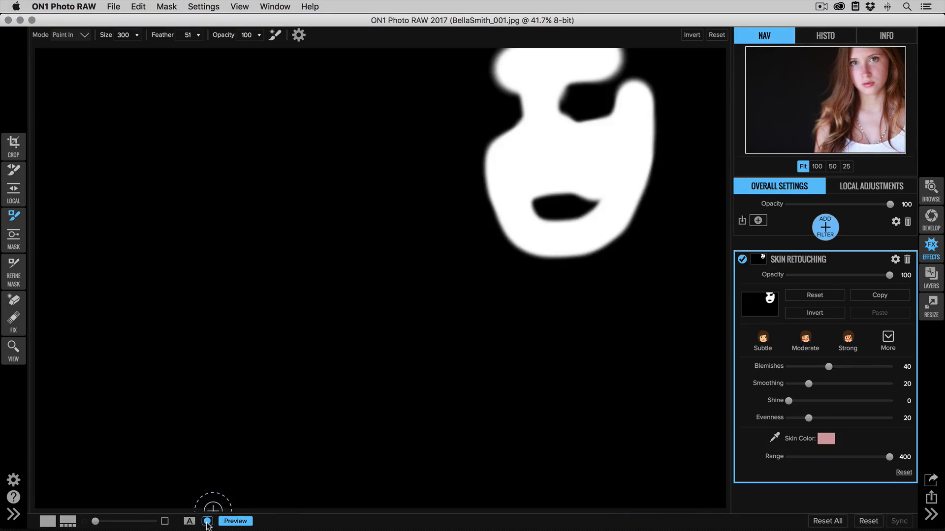
click(166, 6)
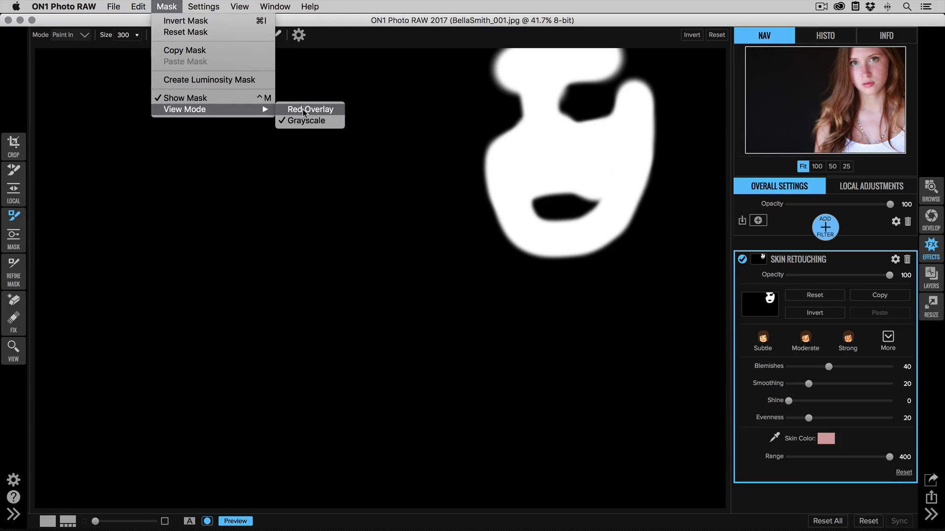
click(311, 109)
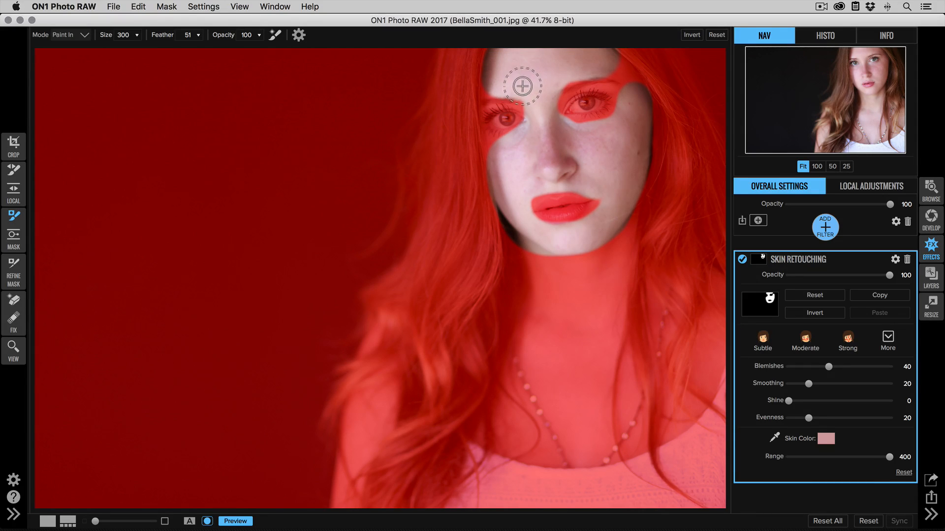
Step: Change the masking brush setting for touch-up painting around the eyes
click(118, 34)
text(150)
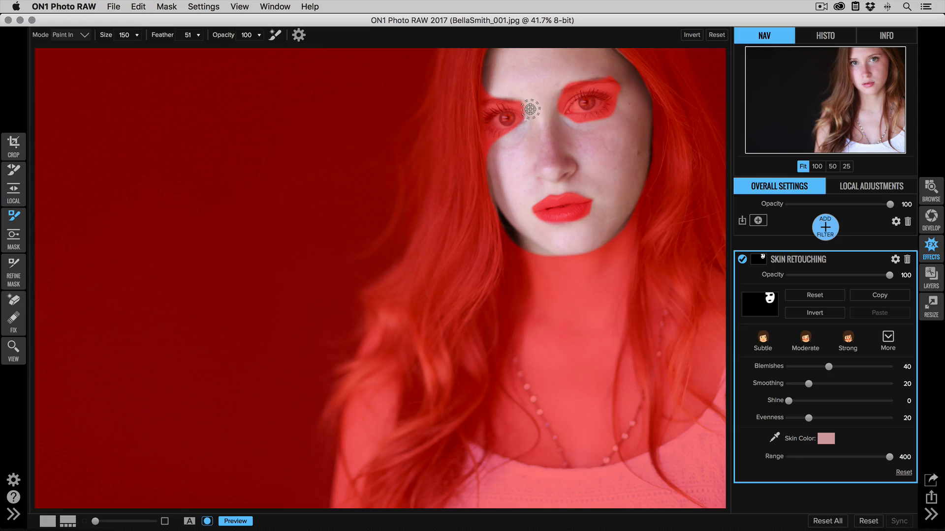
mouse_move(491, 146)
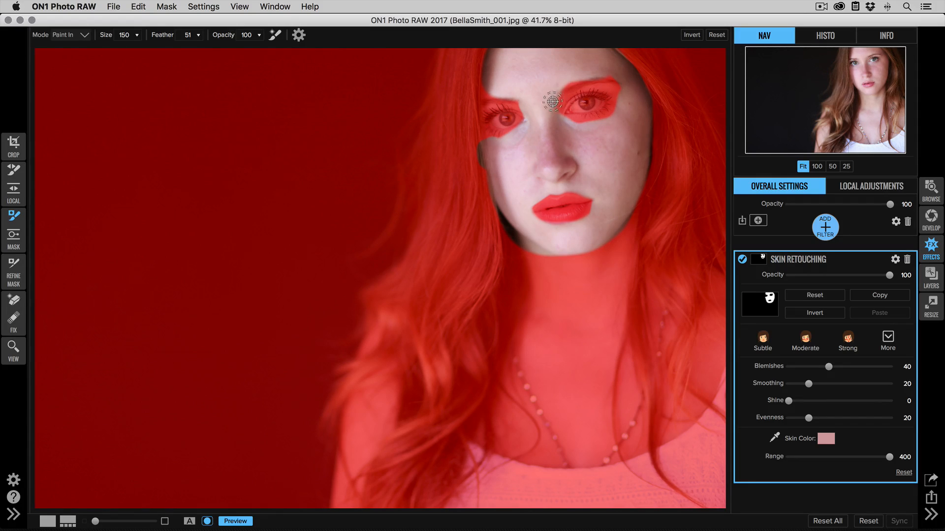
mouse_move(626, 94)
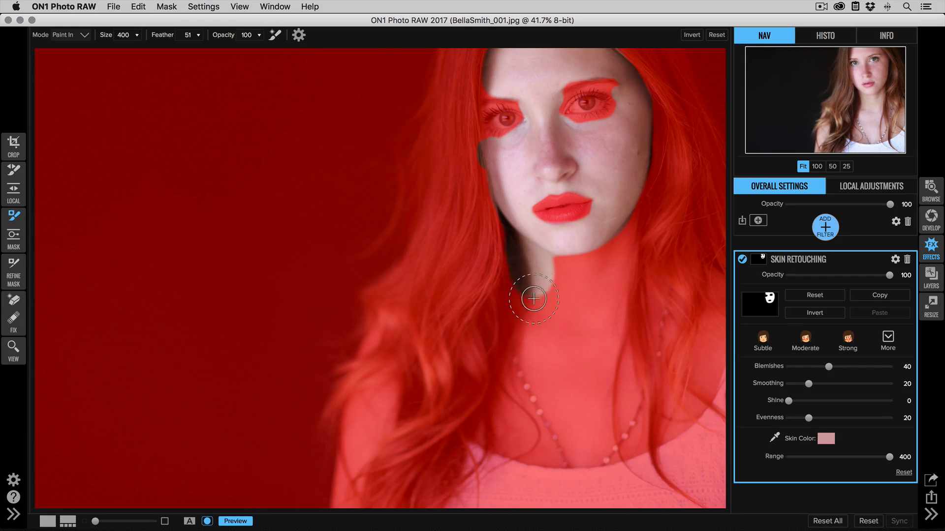
Step: Paint the neck and chest into the mask, then paint out the shirt edge
drag(533, 298, 515, 413)
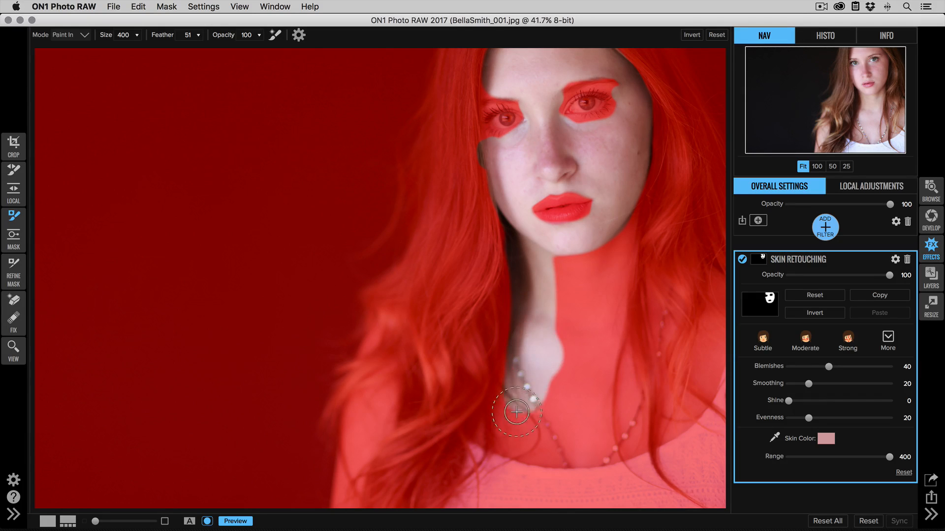
drag(515, 413, 689, 407)
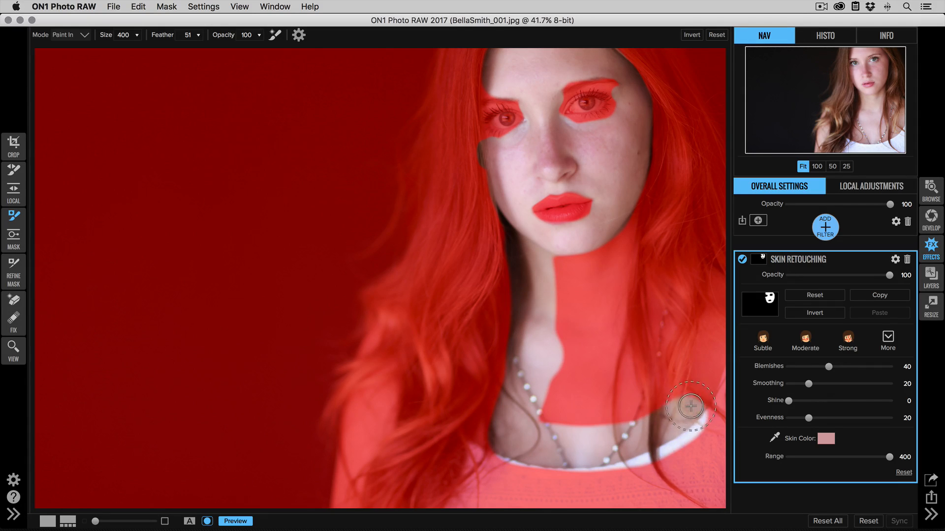
drag(690, 406, 599, 421)
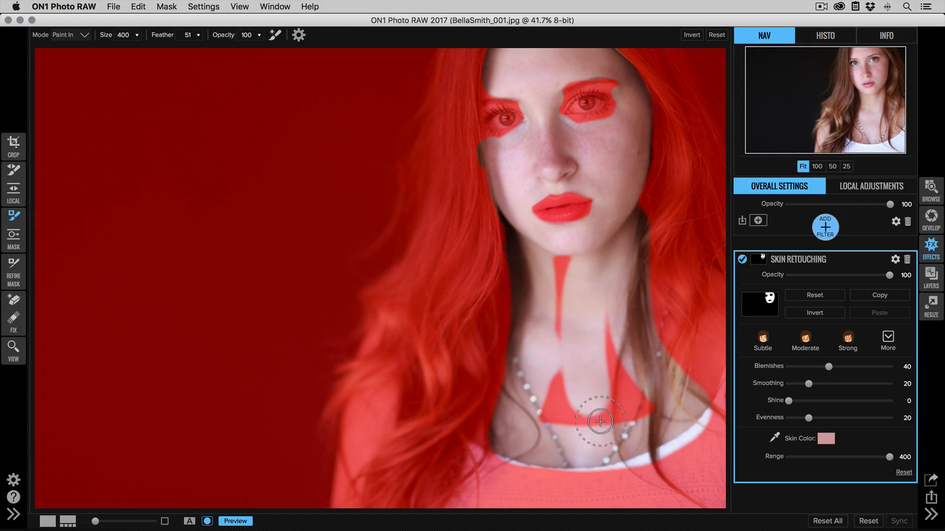
drag(599, 422, 551, 334)
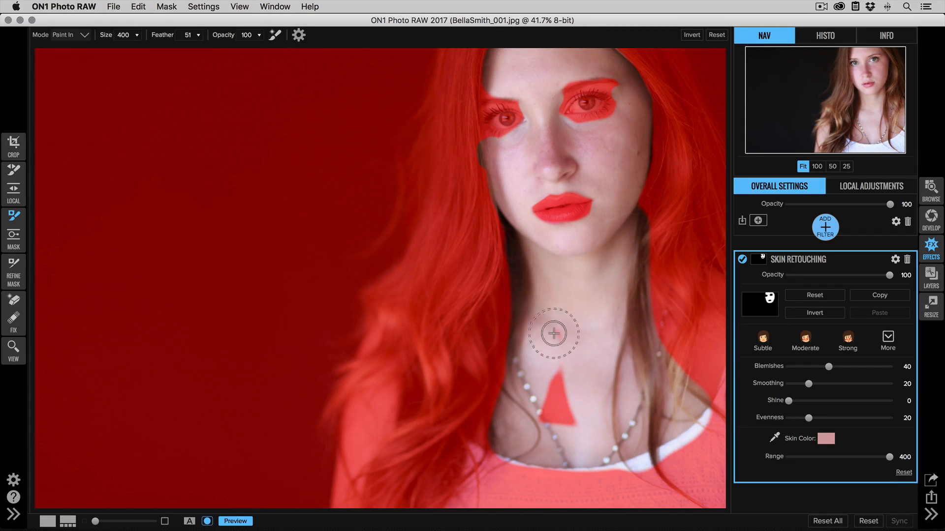
drag(551, 333, 658, 229)
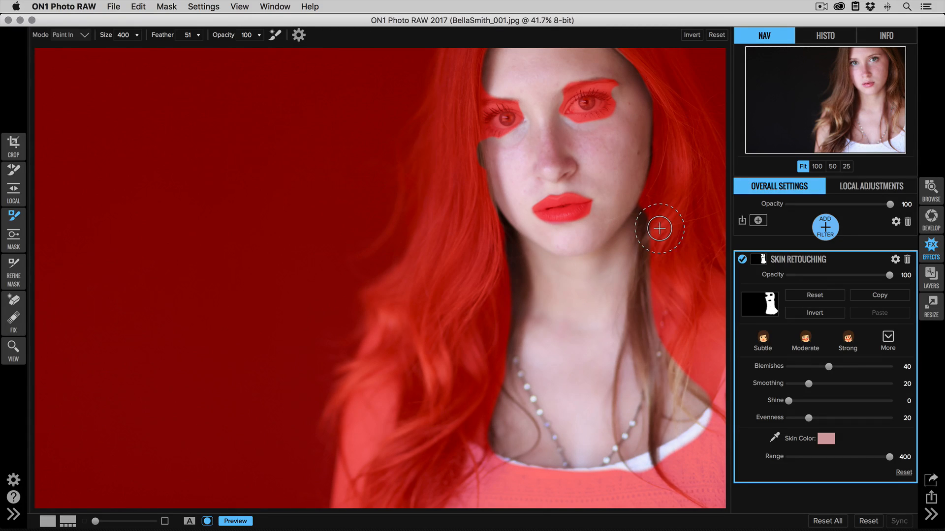
click(64, 35)
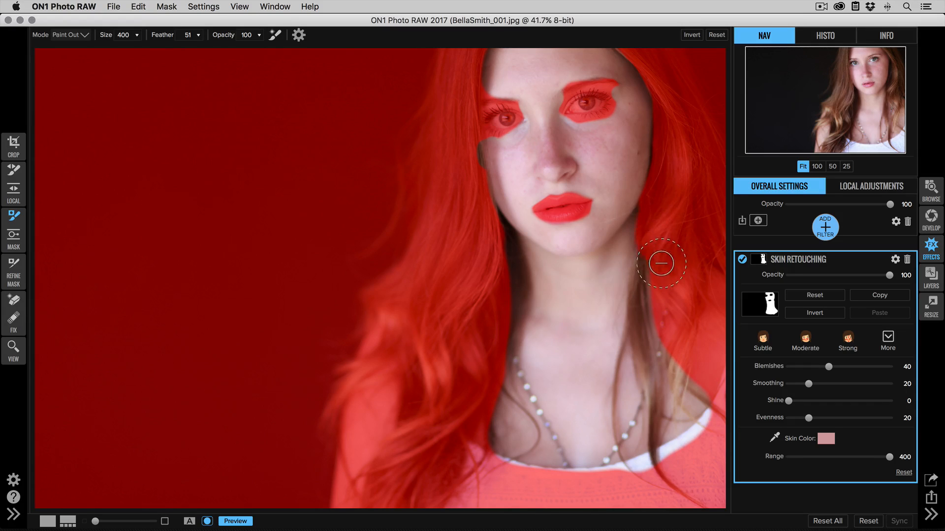
drag(660, 263, 663, 434)
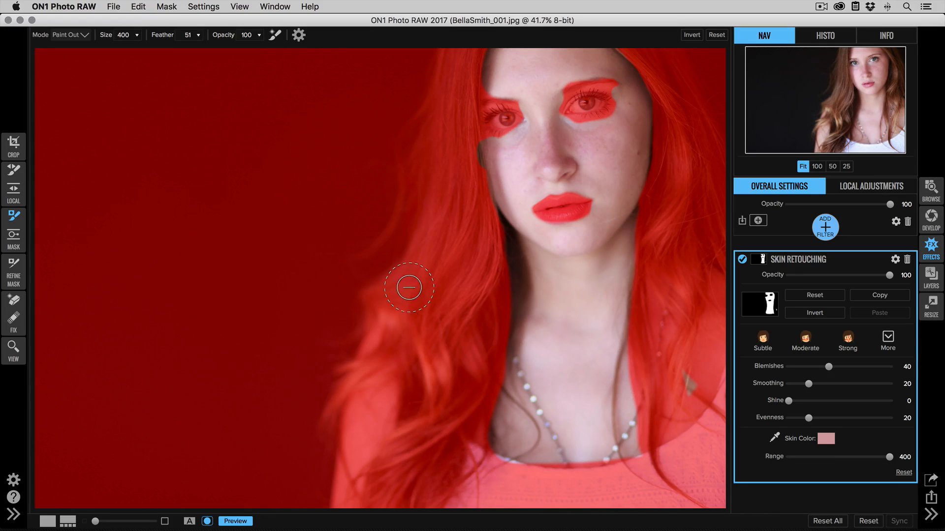
mouse_move(378, 184)
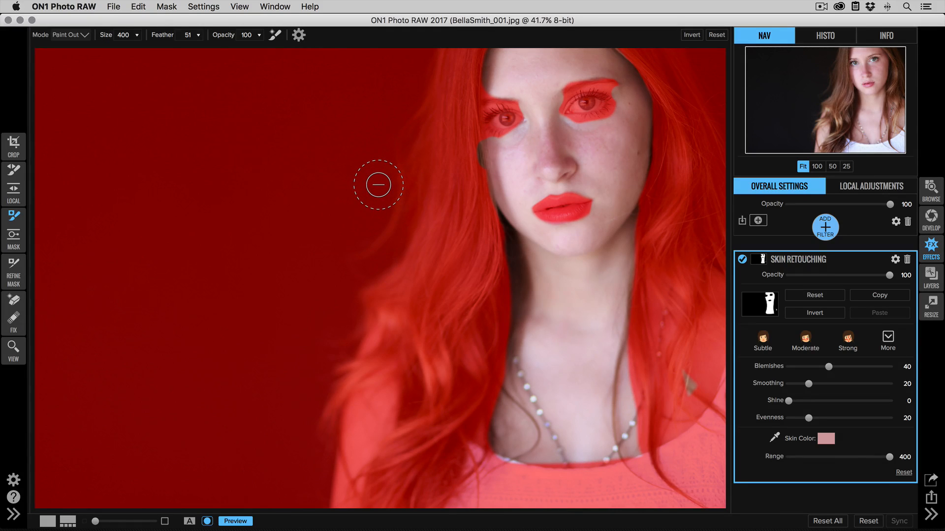
mouse_move(391, 134)
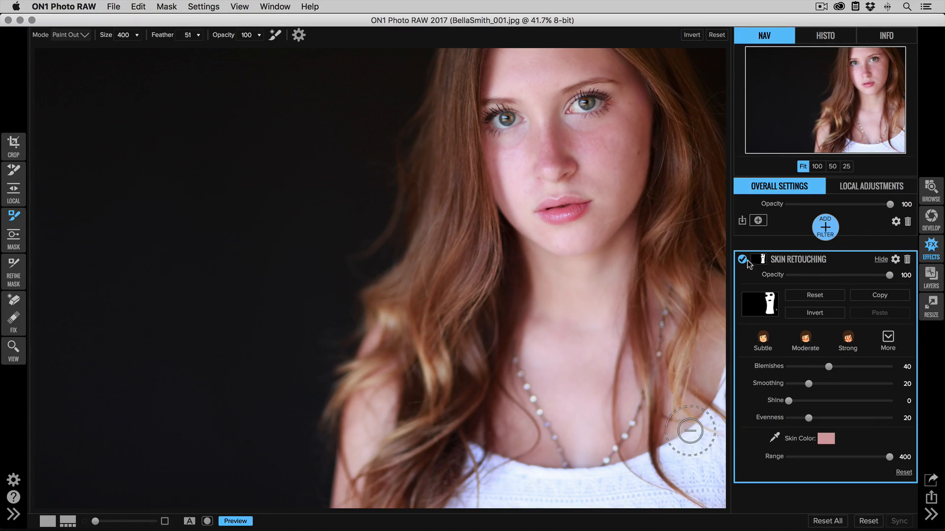
click(743, 260)
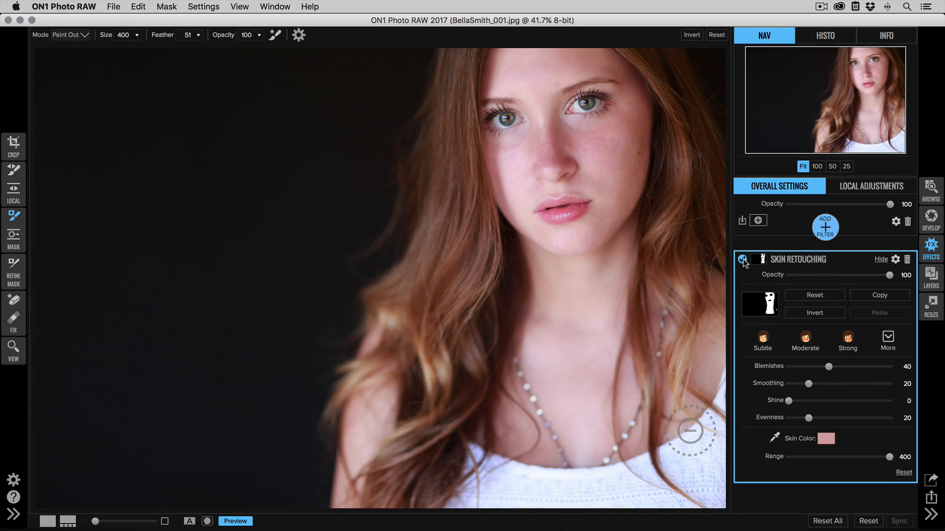
click(743, 260)
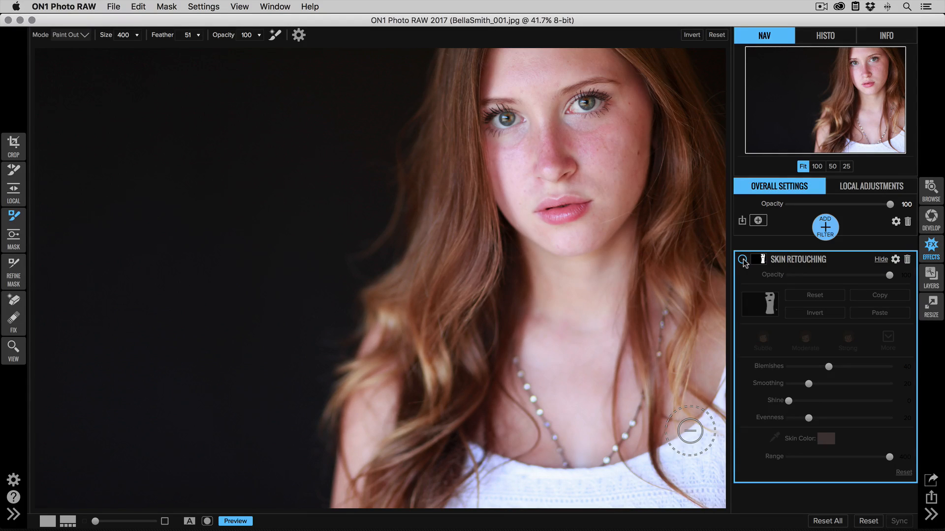
click(743, 259)
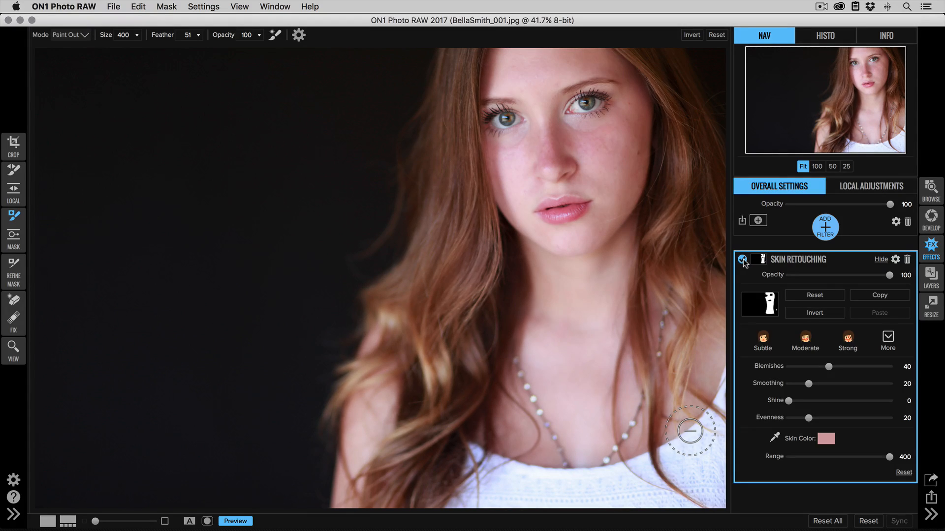
click(743, 260)
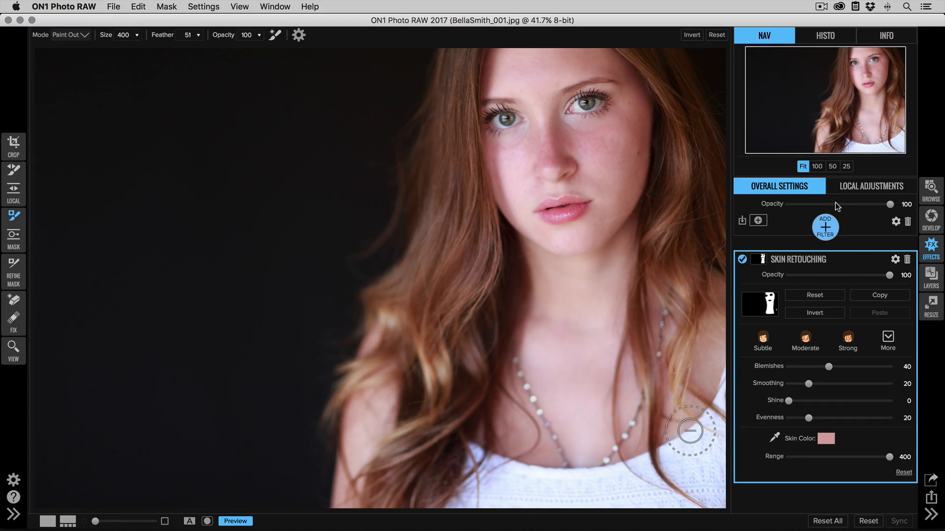
Step: At 100% zoom, try Blemishes strengths from 0 to 96, ending at 70
click(816, 166)
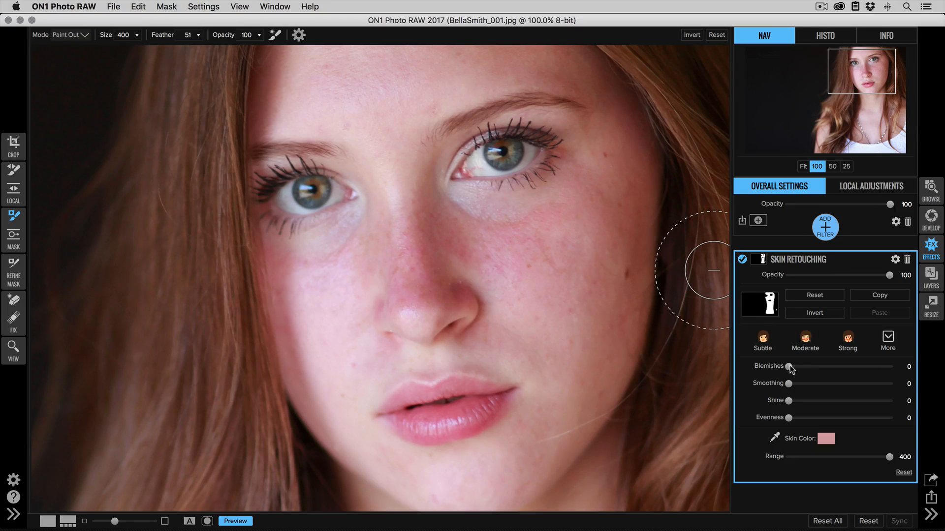
drag(788, 367, 796, 367)
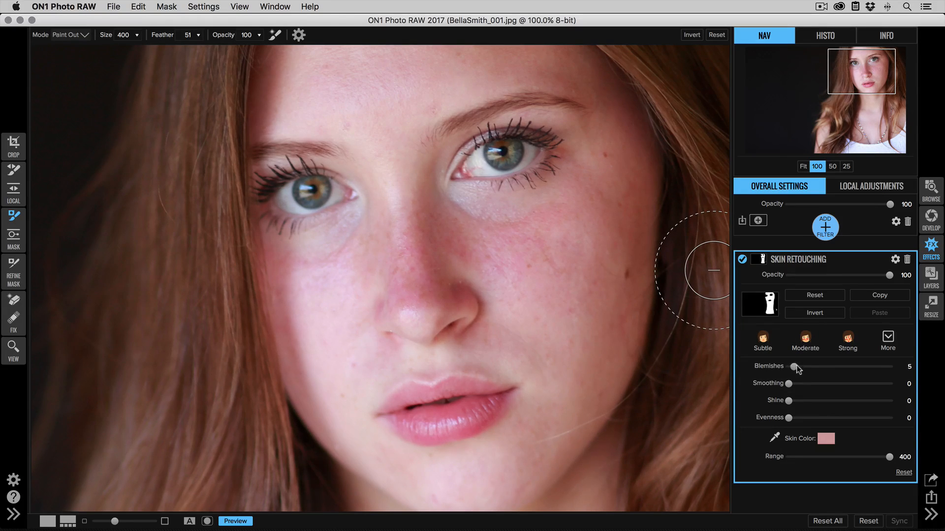
drag(795, 366, 807, 366)
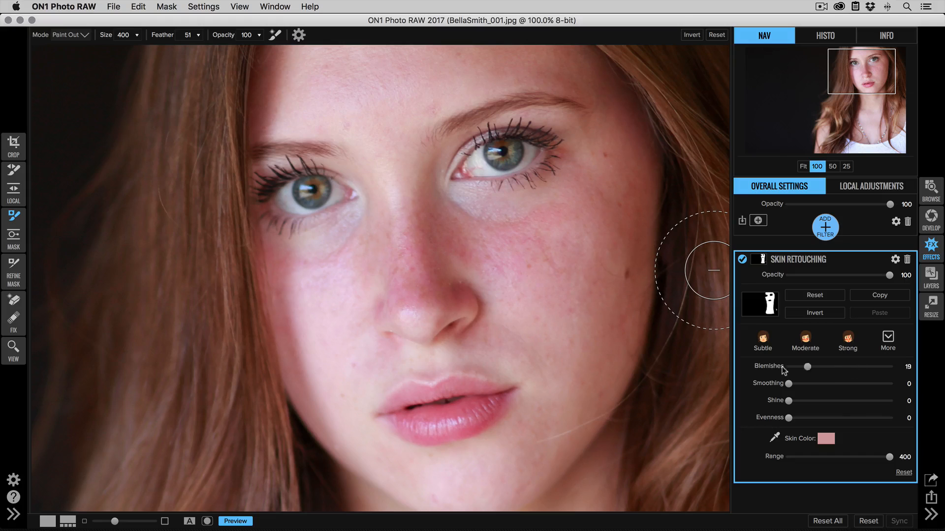
drag(823, 366, 790, 366)
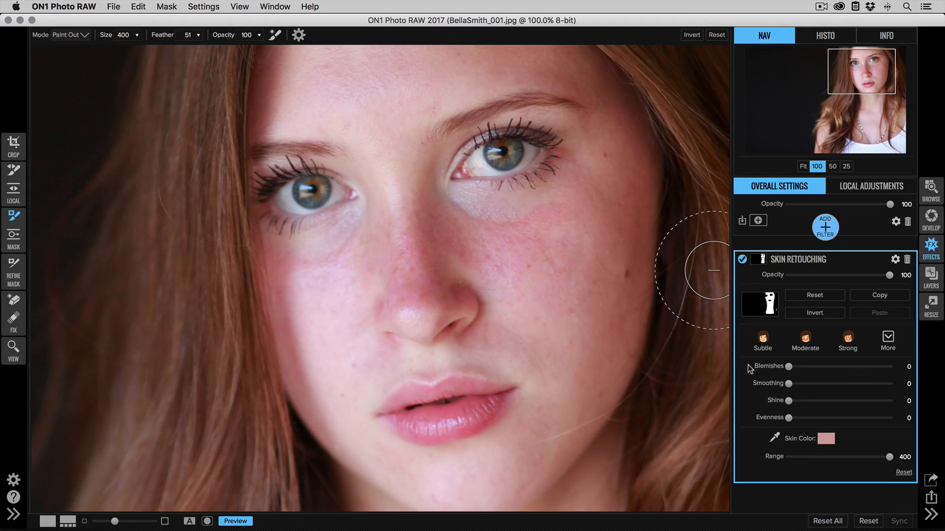
drag(788, 366, 829, 366)
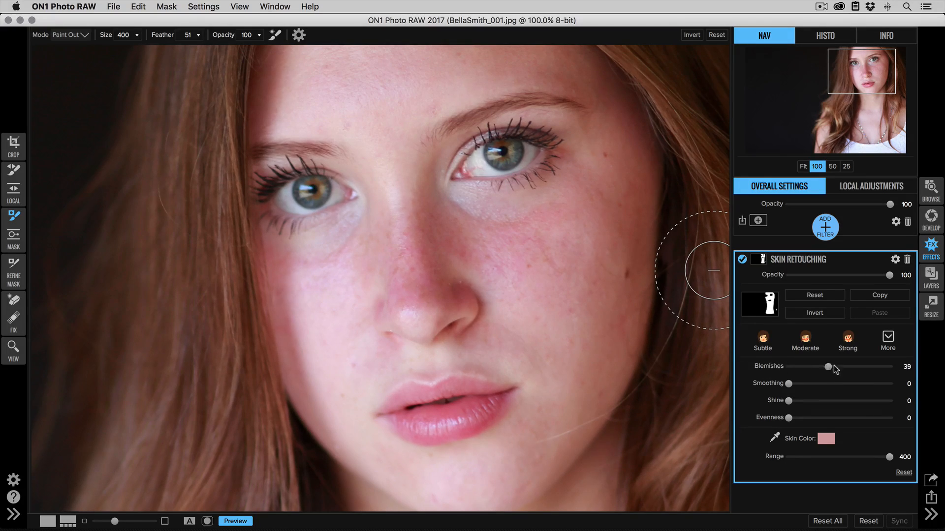
drag(830, 367, 886, 367)
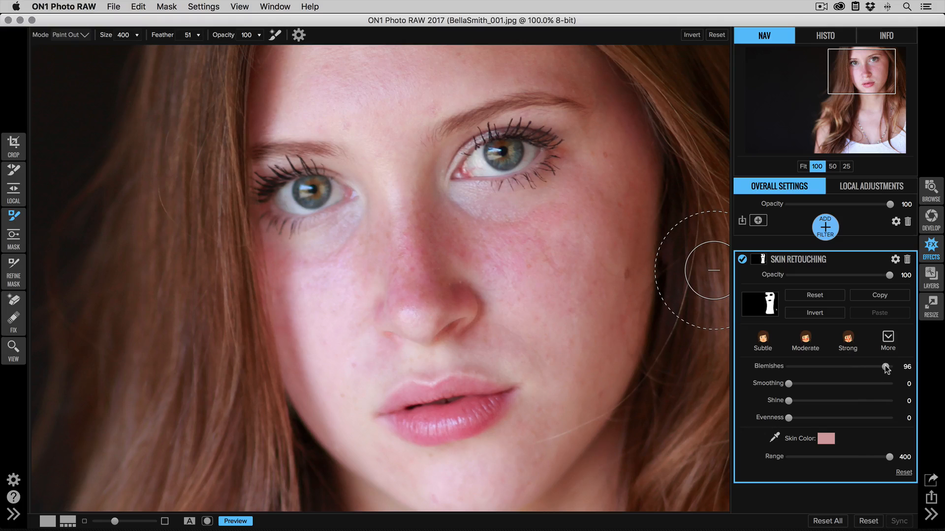
drag(886, 367, 883, 367)
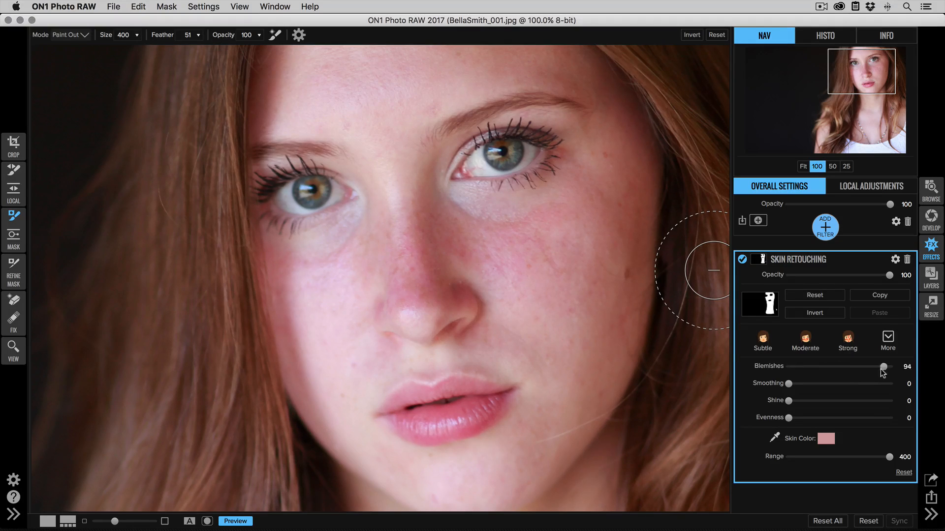
drag(883, 366, 810, 366)
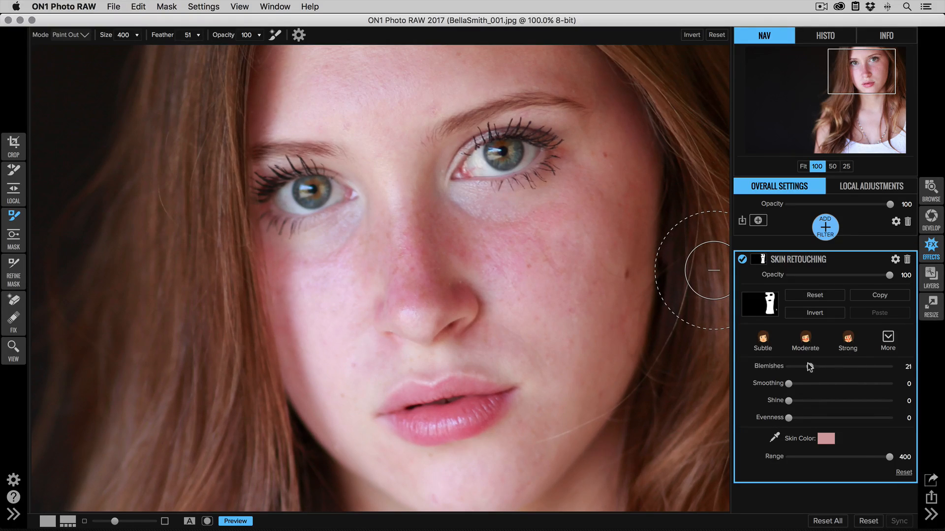
drag(811, 366, 871, 366)
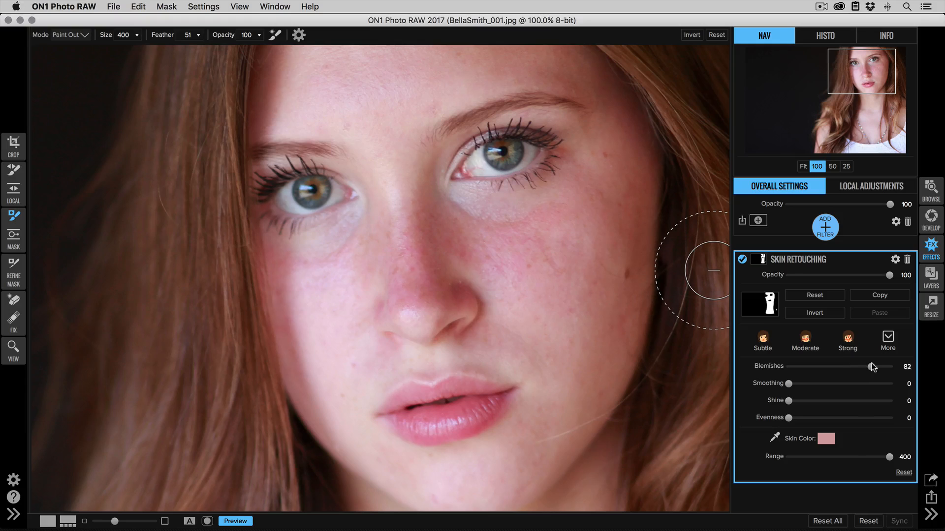
drag(870, 373, 859, 373)
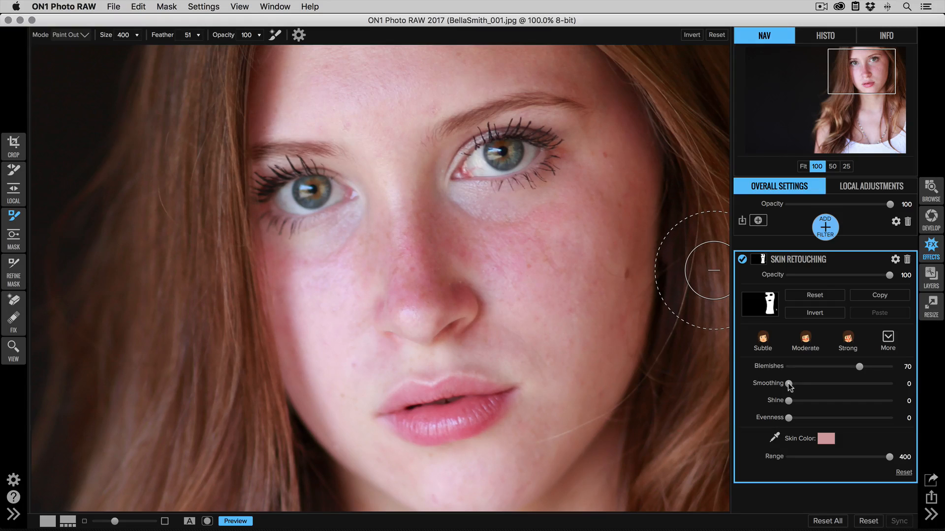
Step: Set Smoothing to 40 after briefly trying 28 and 37
drag(789, 384, 832, 383)
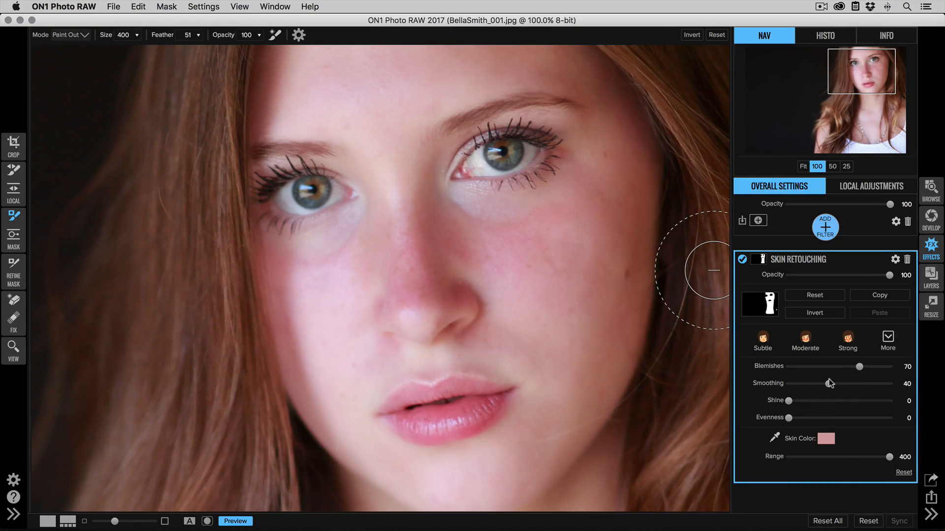
drag(830, 384, 818, 383)
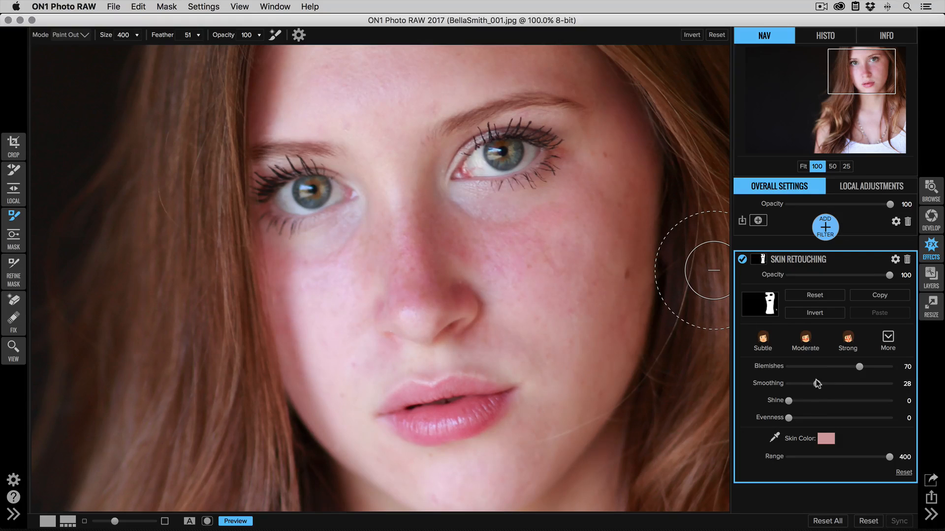
drag(816, 384, 828, 384)
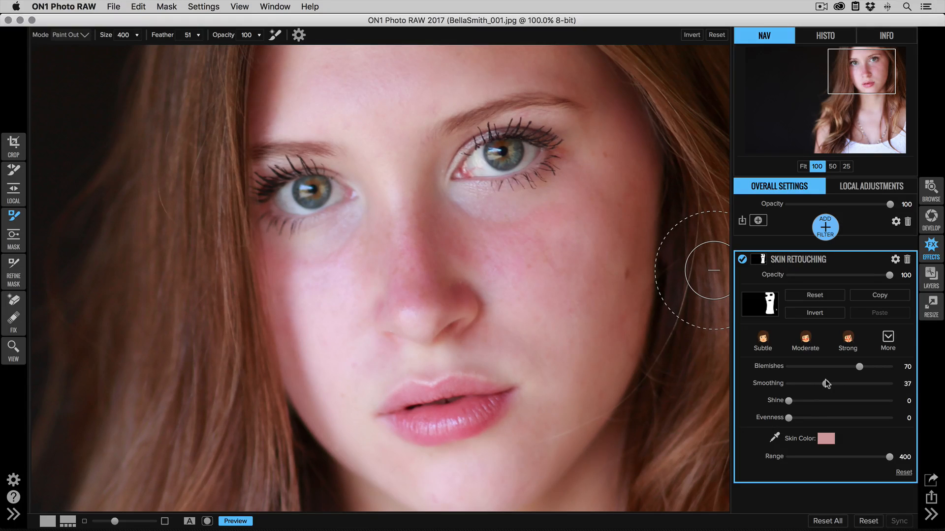
drag(824, 383, 826, 383)
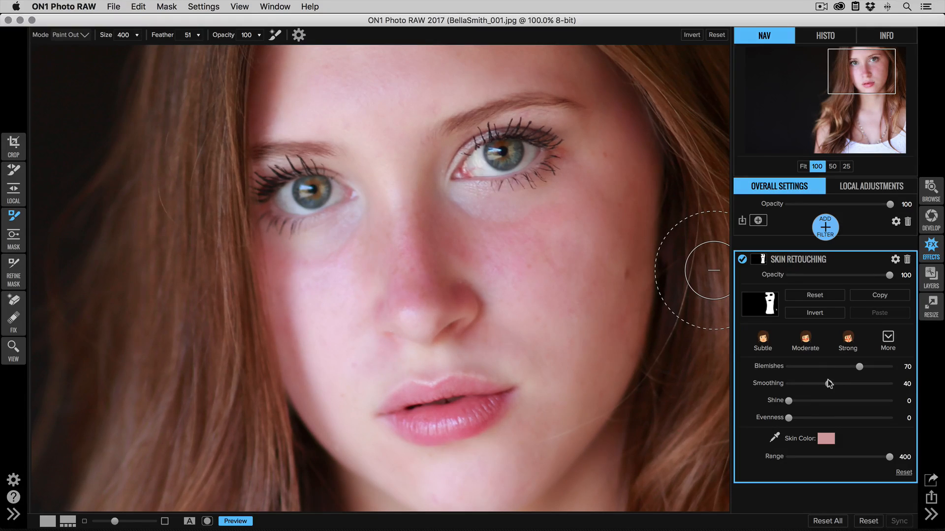
Step: Set Shine reduction to 53 after overshooting to 60
drag(788, 401, 791, 401)
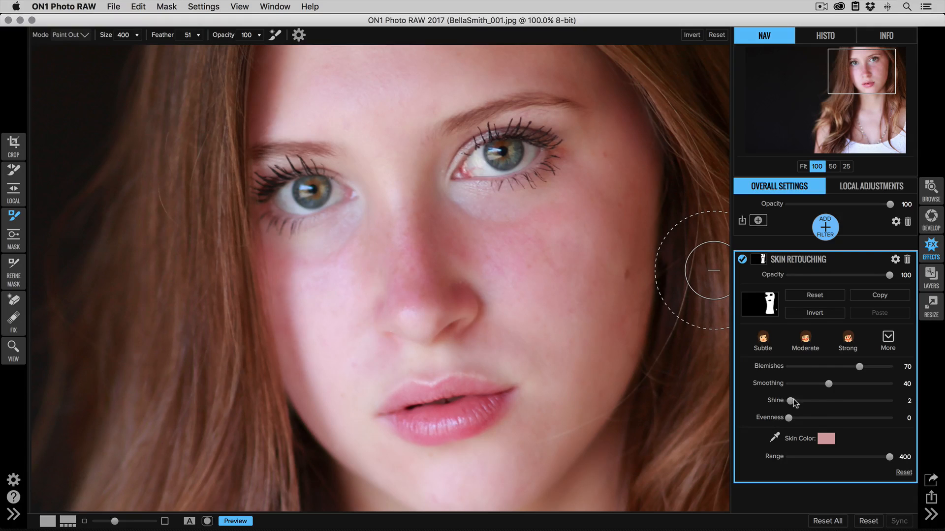
drag(795, 400, 791, 400)
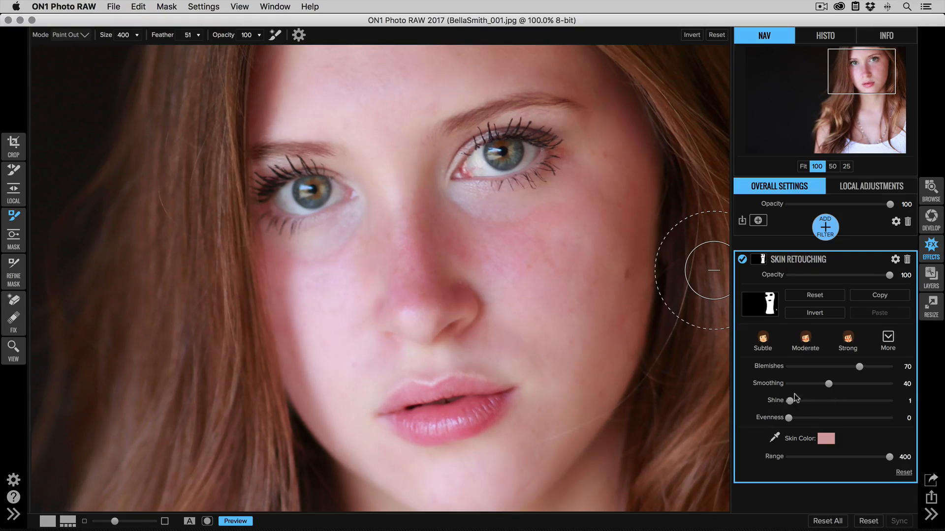
drag(792, 400, 850, 400)
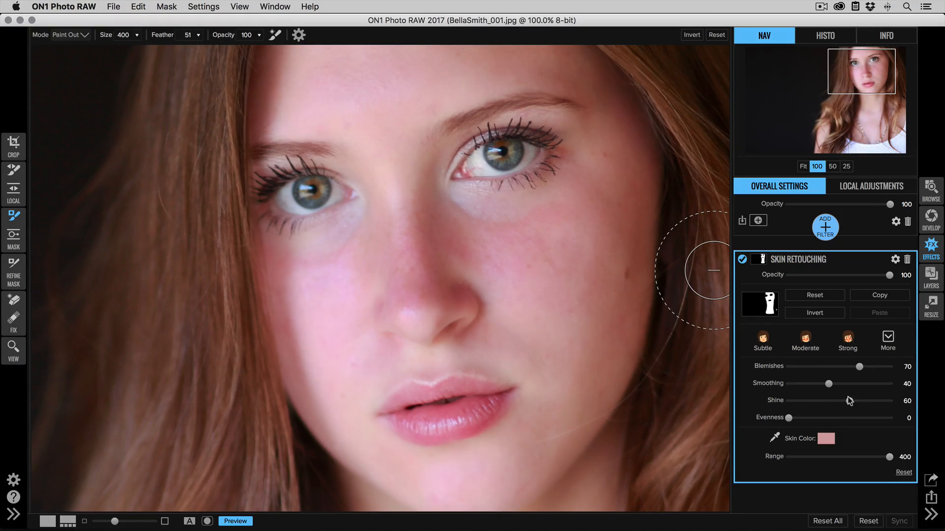
drag(851, 401, 842, 401)
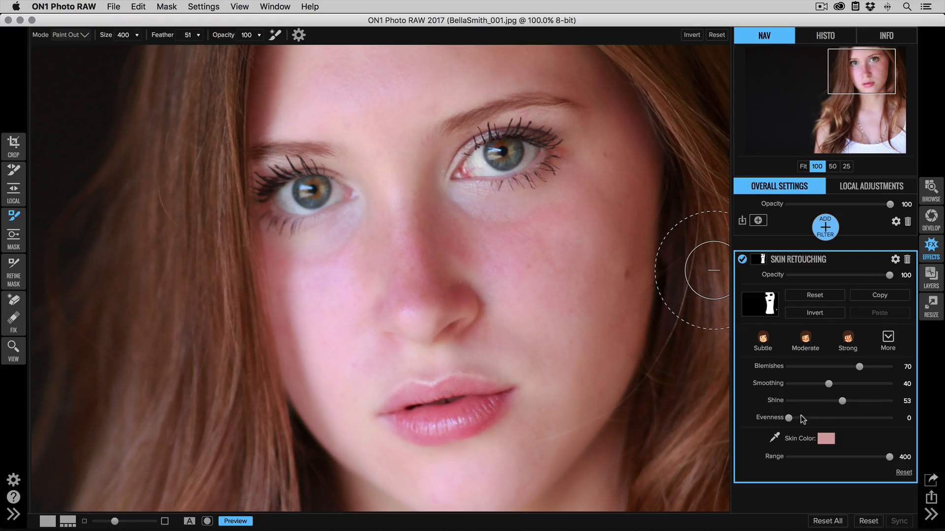
mouse_move(789, 419)
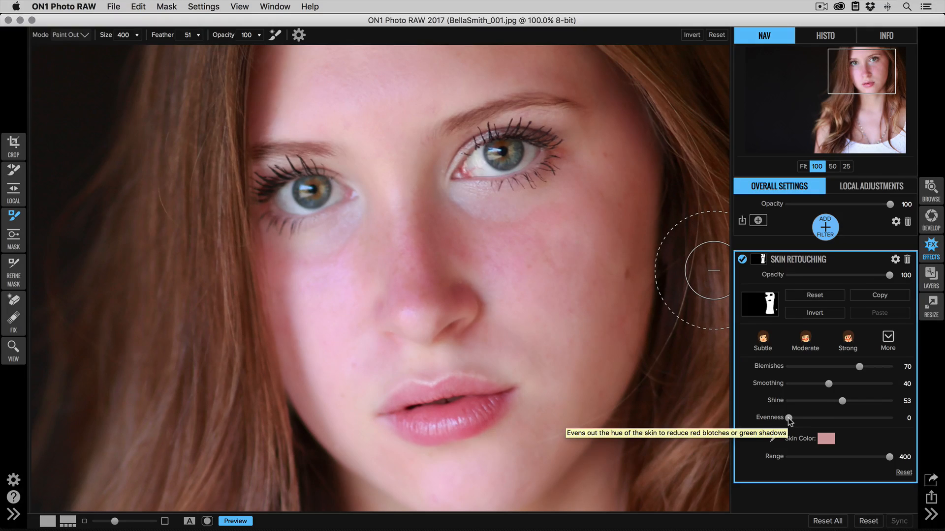
mouse_move(456, 251)
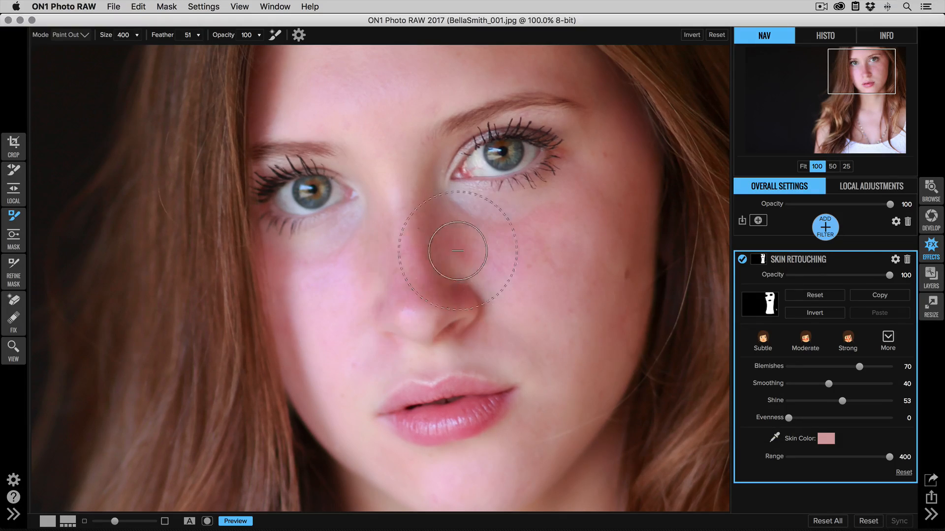
mouse_move(679, 374)
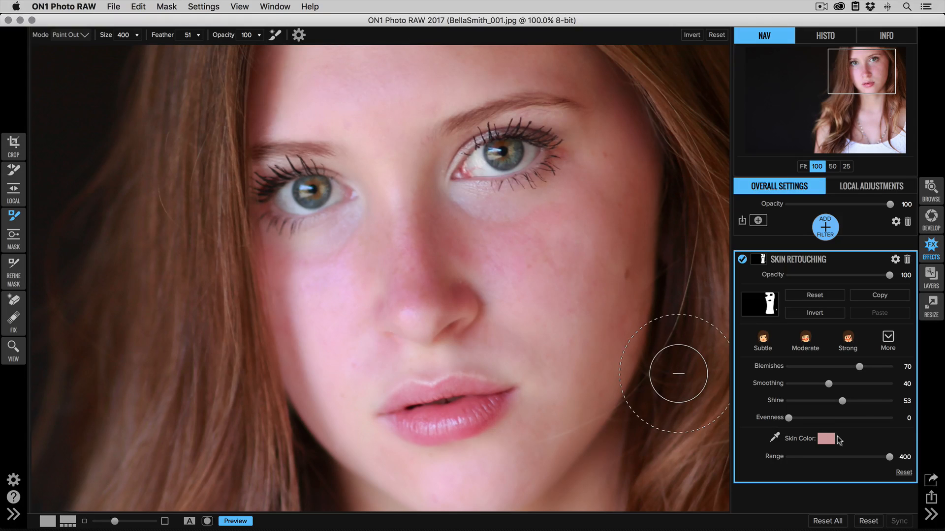
Step: Drag the Skin Retouching Evenness slider up, settling it at 32
drag(791, 418, 821, 417)
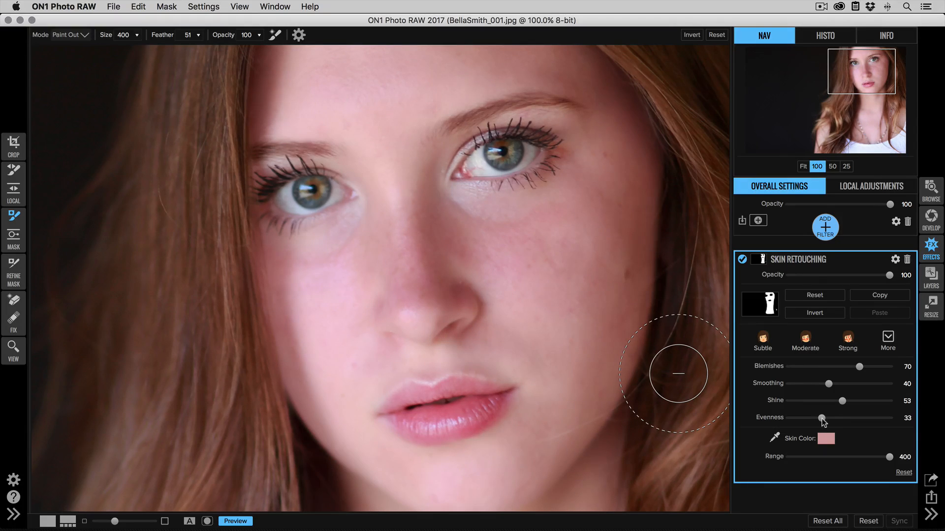
drag(821, 418, 825, 418)
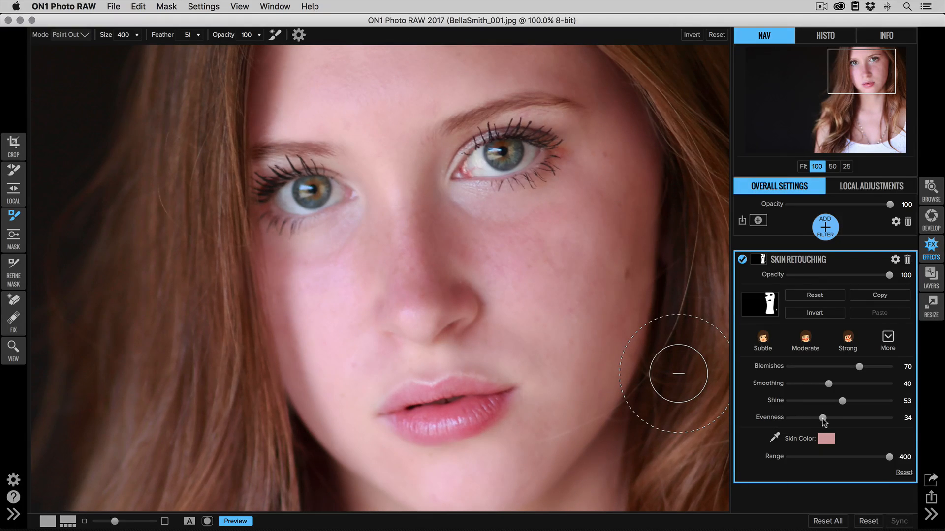
drag(822, 418, 821, 418)
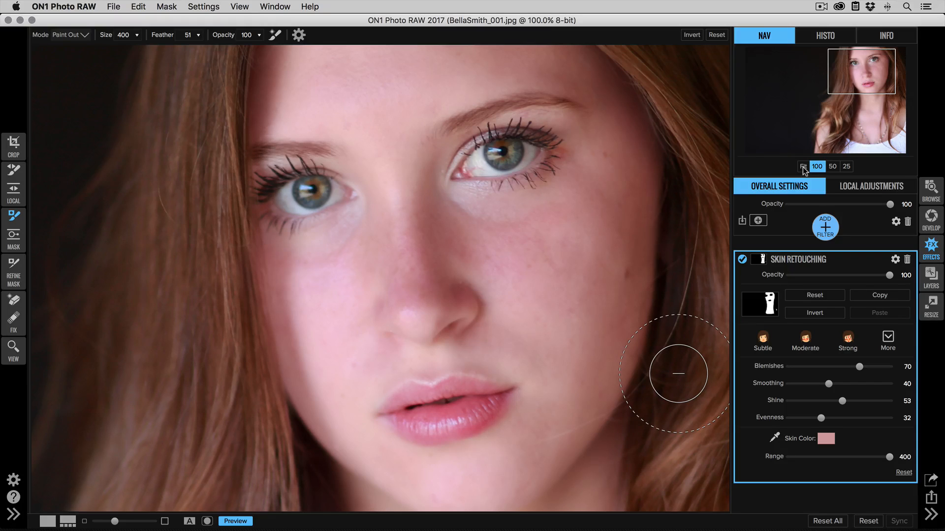
Step: Use the Nav panel's Fit option to show the entire portrait in the window
click(803, 167)
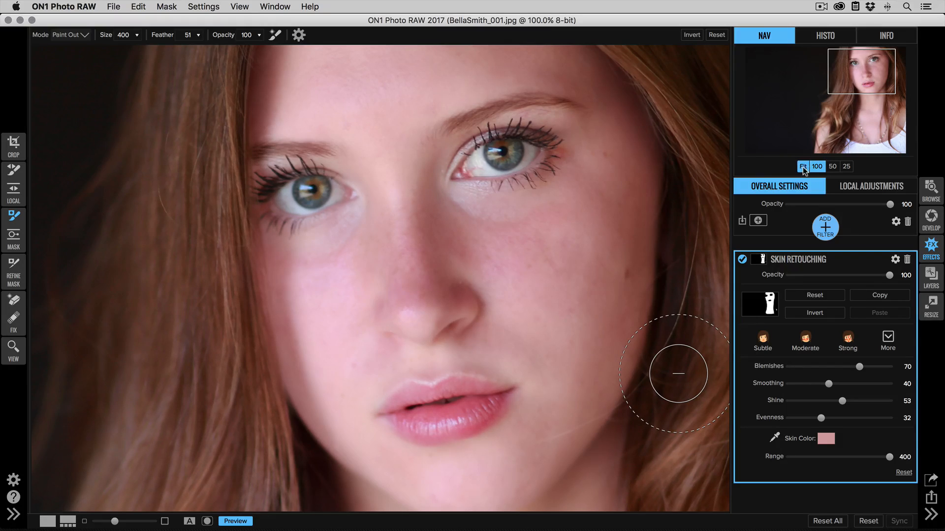
click(802, 166)
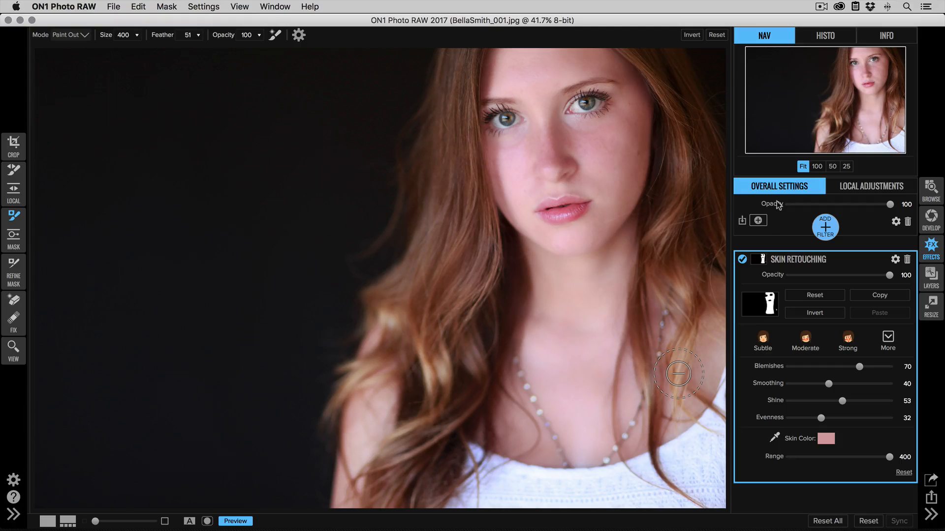
mouse_move(758, 221)
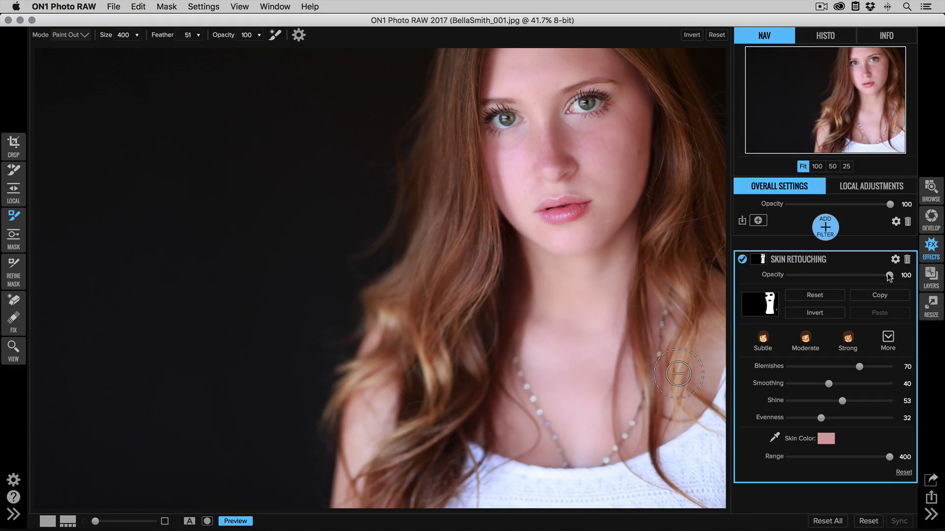
Step: Lower Skin Retouching opacity from 100, comparing 69, 74, 47 and 72, settling at 82
drag(891, 276, 858, 276)
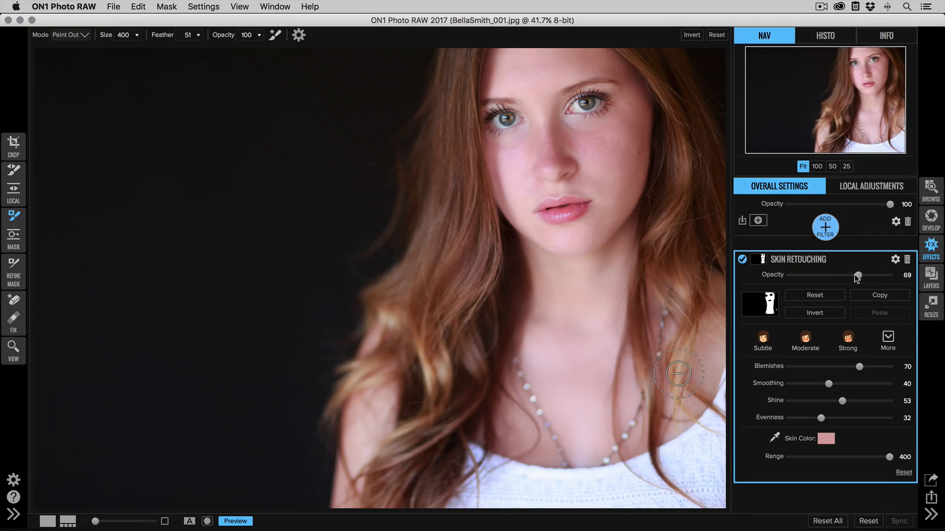
drag(856, 276, 863, 276)
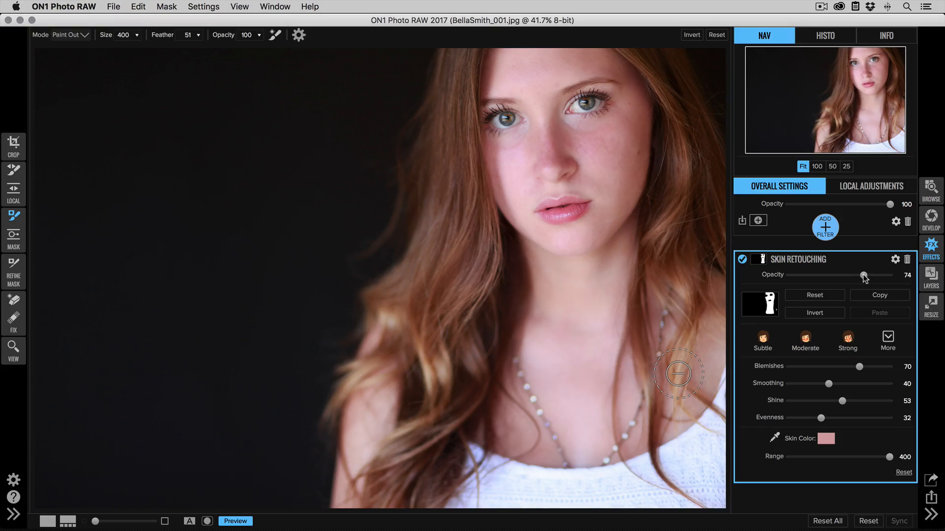
drag(863, 276, 834, 275)
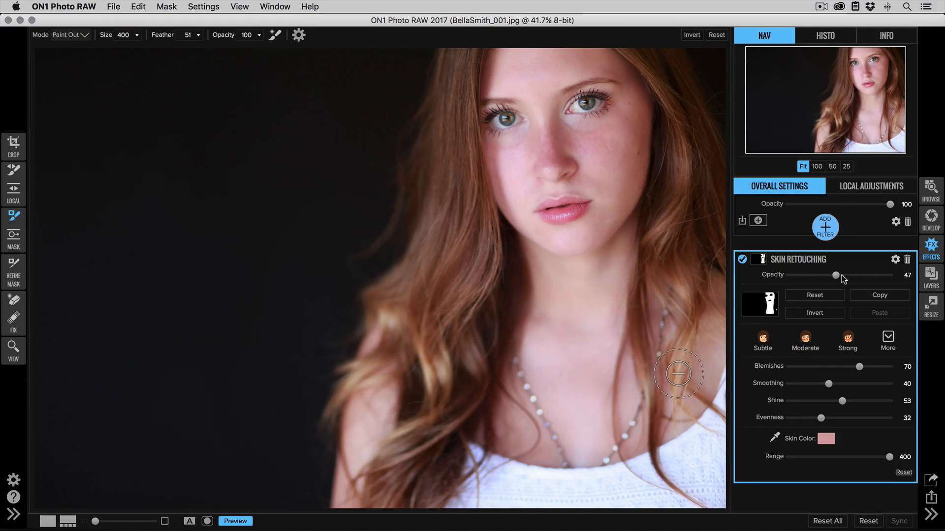
drag(836, 276, 861, 276)
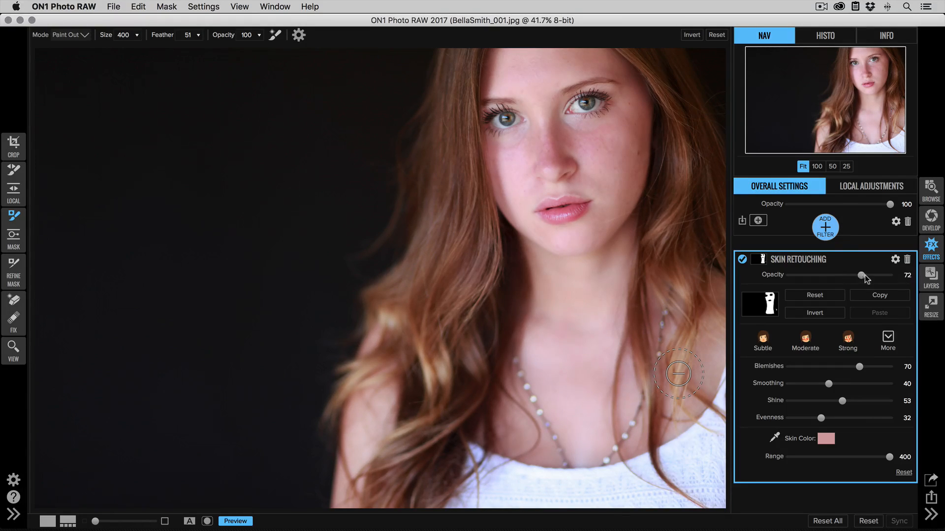
drag(861, 275, 871, 275)
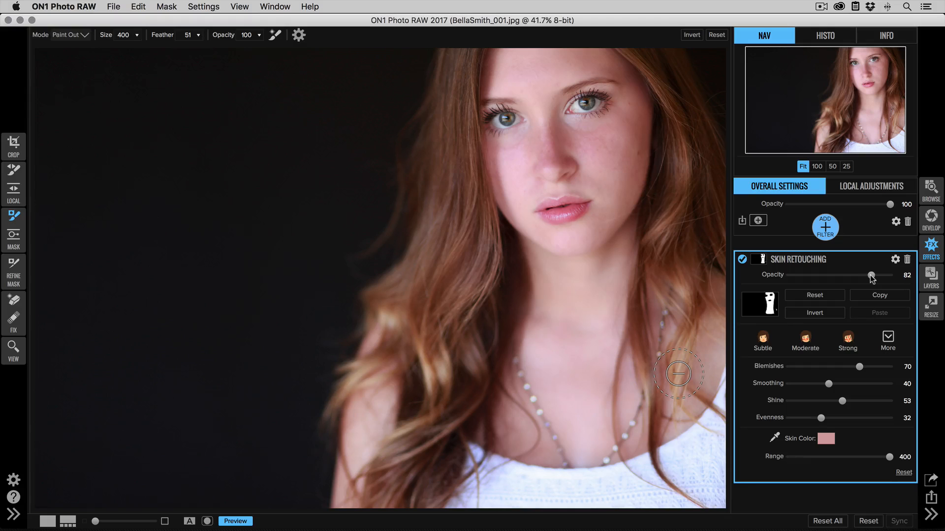
mouse_move(872, 277)
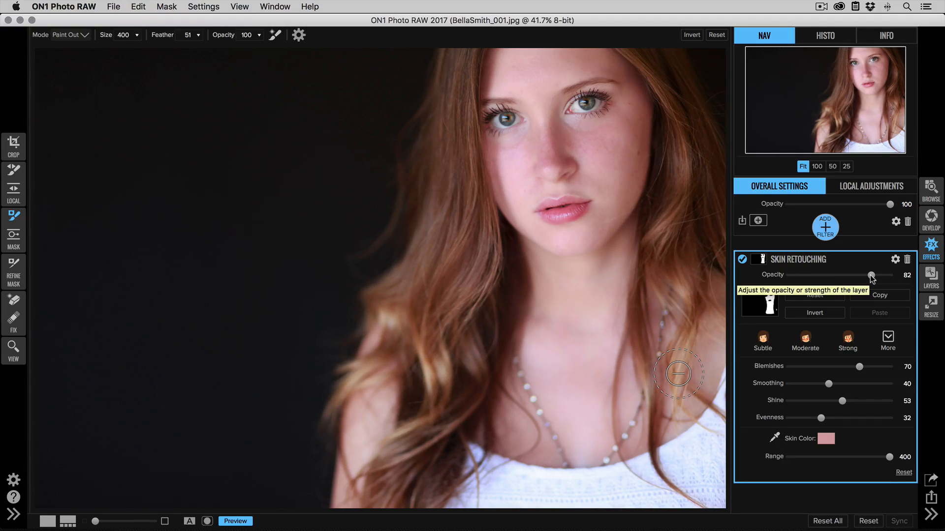